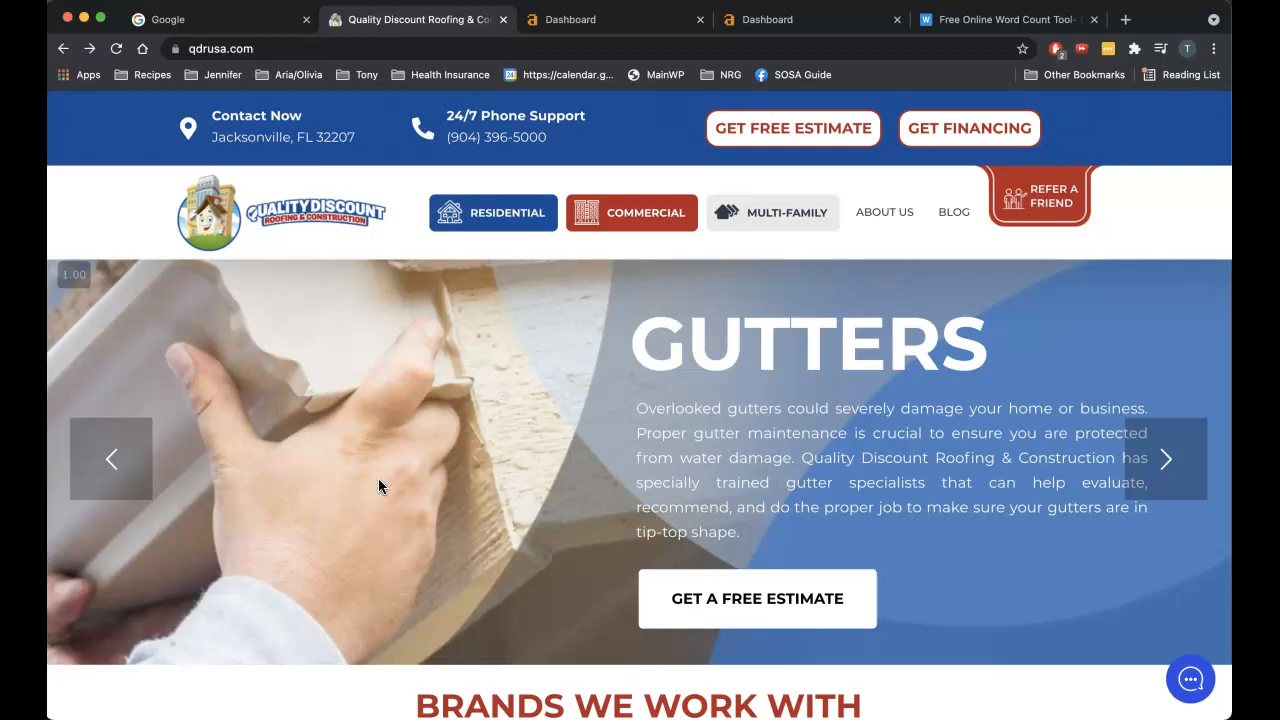
Search Google for 'roofing jacksonville fl' using the autocomplete suggestion.
{"action": "left_click", "coordinate": [200, 19]}
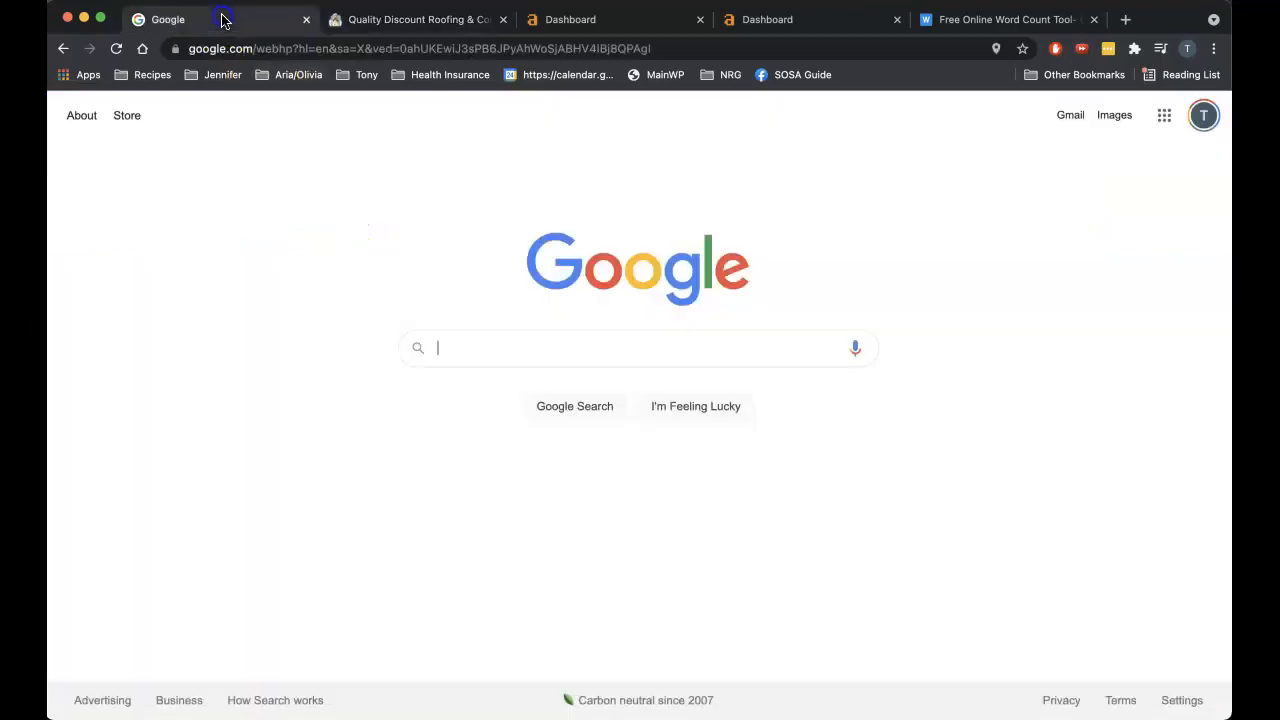
{"action": "type", "text": "roofing"}
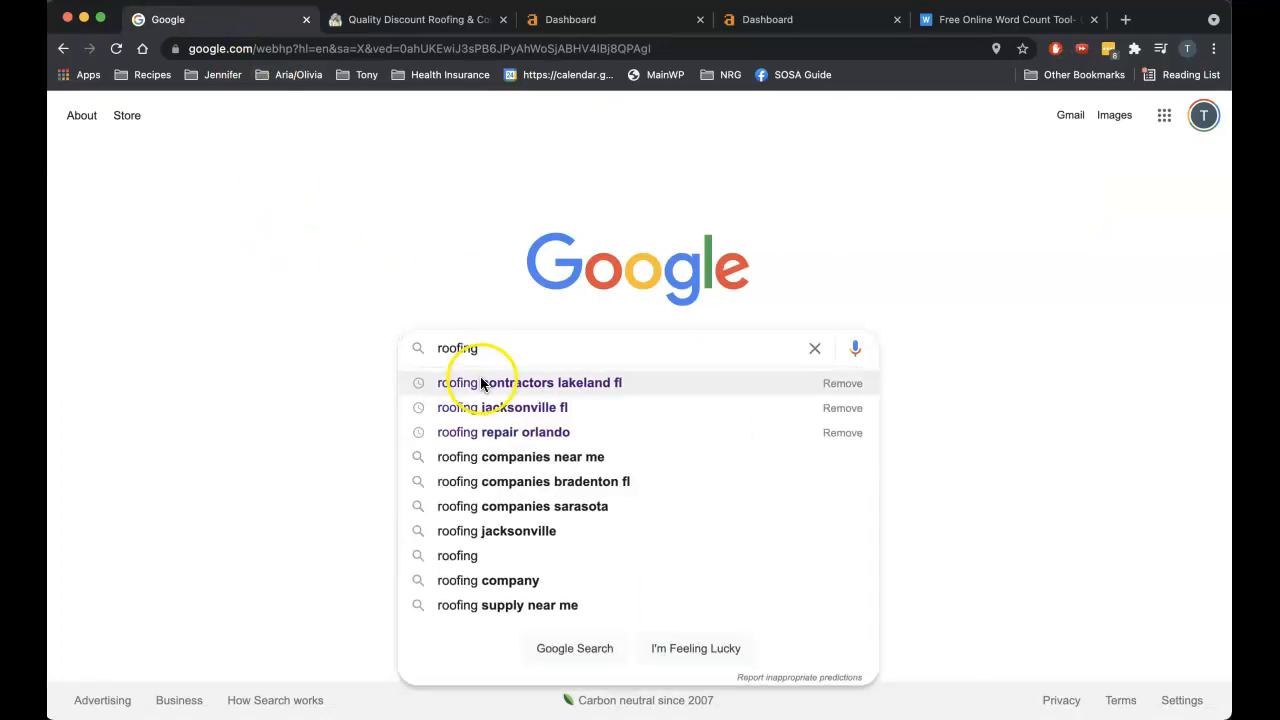
{"action": "left_click", "coordinate": [502, 407]}
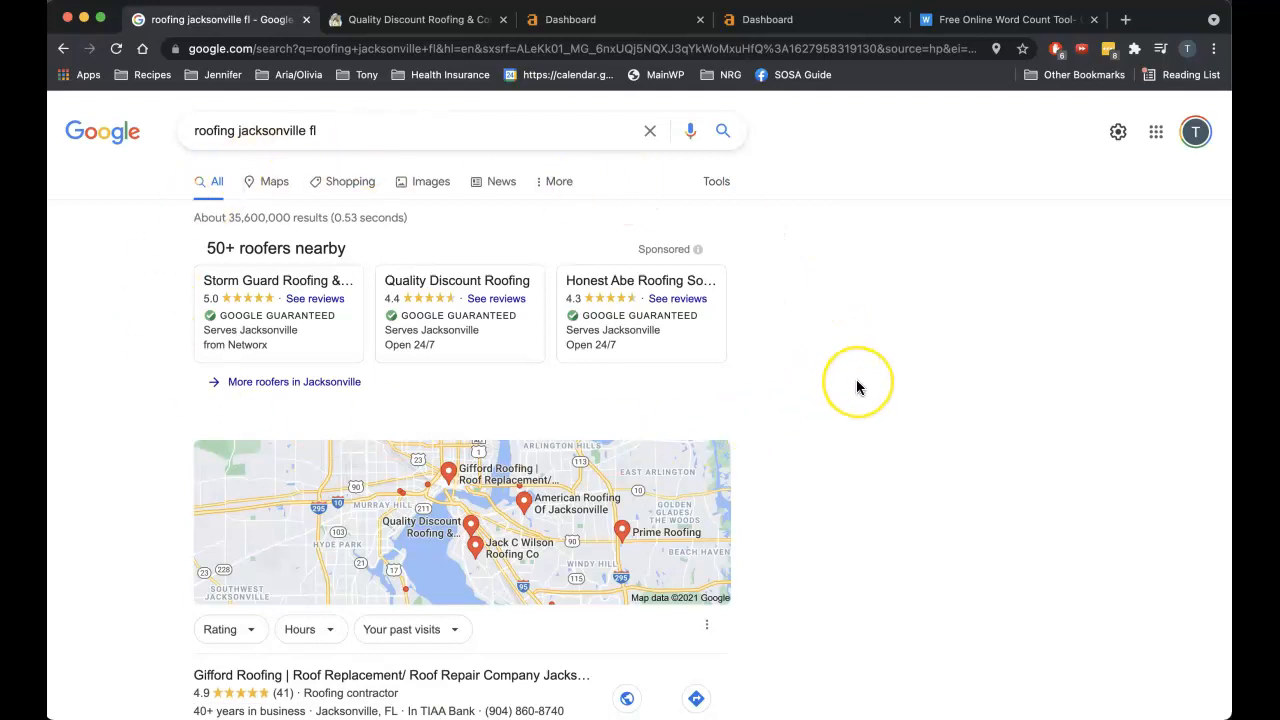
{"action": "scroll", "scroll_direction": "down", "scroll_amount": 3}
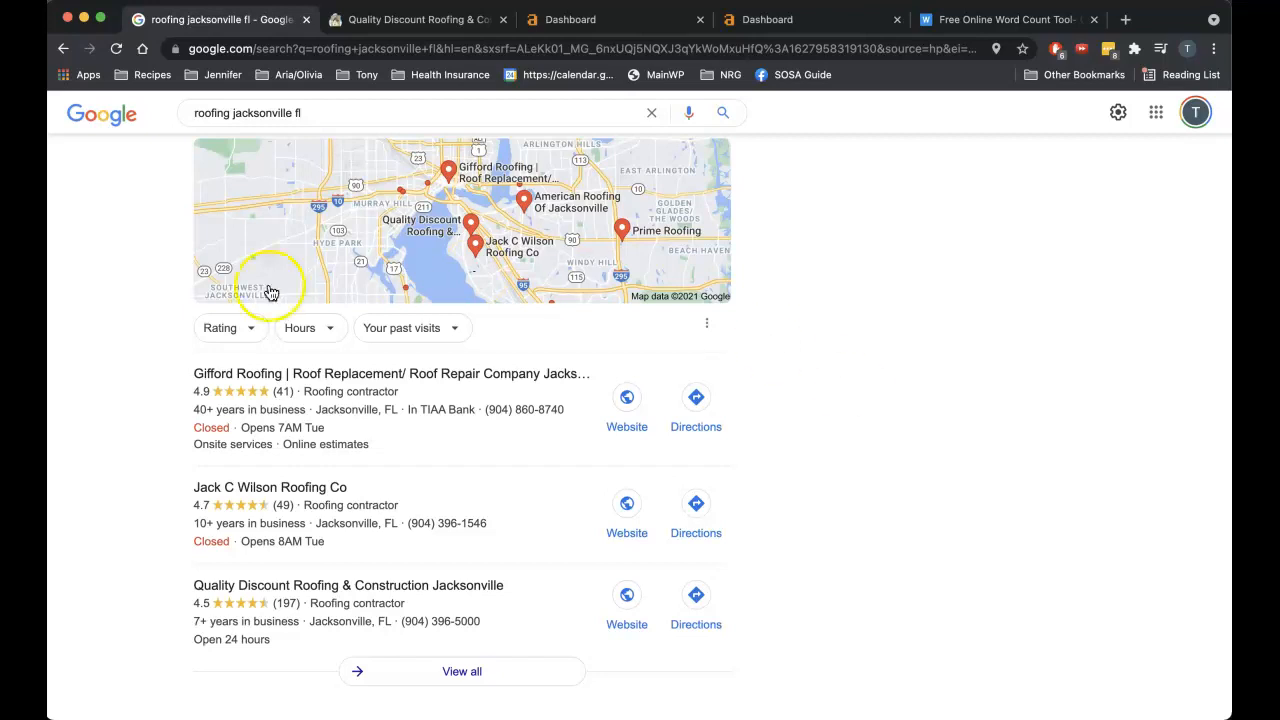
{"action": "mouse_move", "coordinate": [608, 333]}
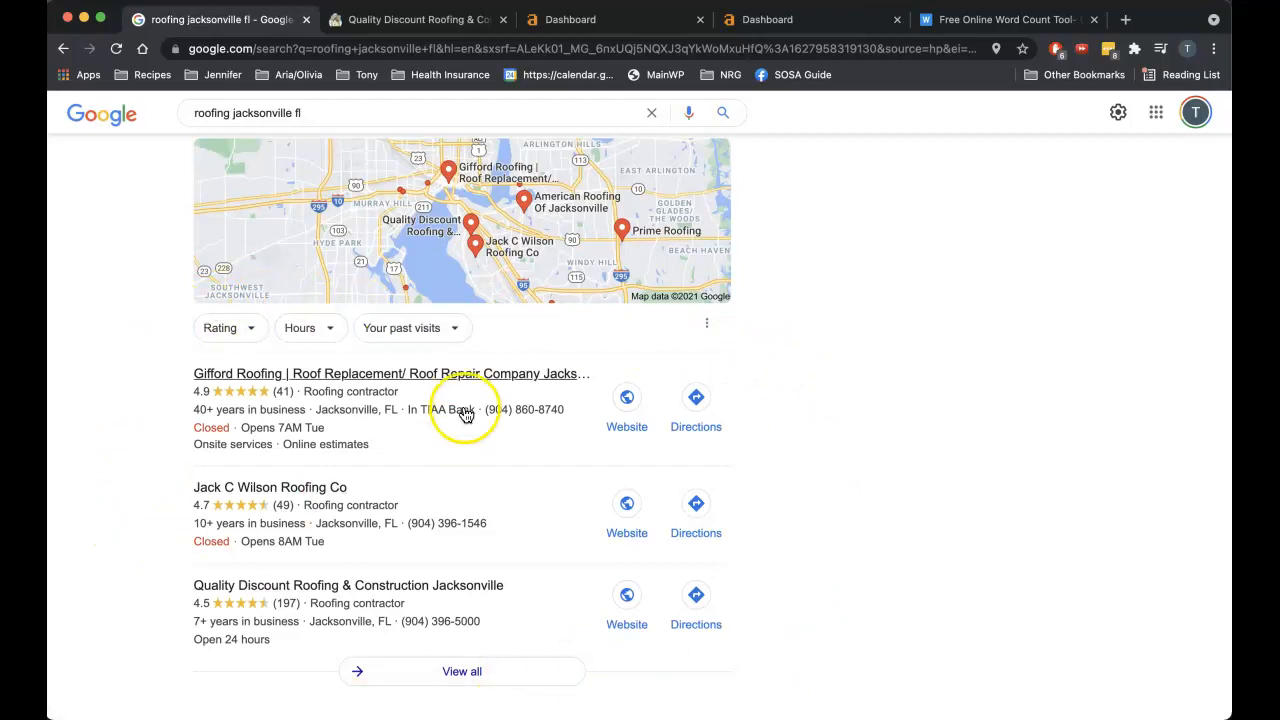
{"action": "mouse_move", "coordinate": [630, 663]}
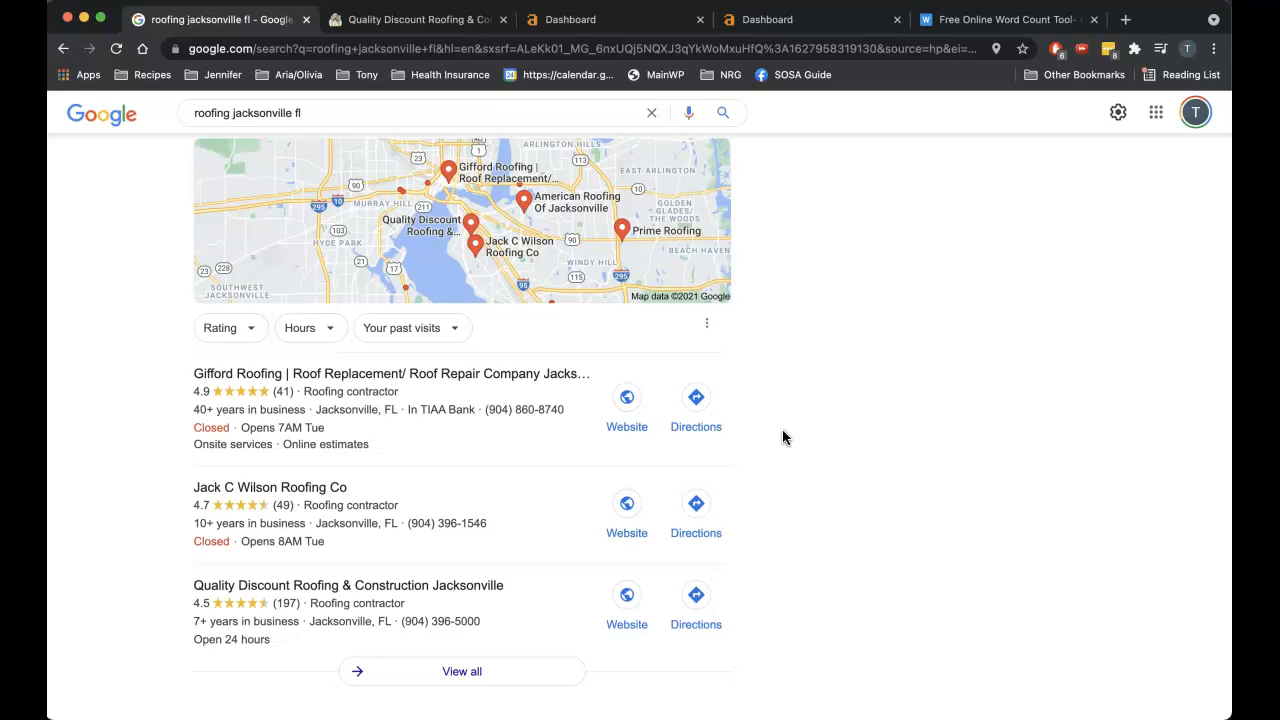
{"action": "scroll", "scroll_direction": "down", "scroll_amount": 3}
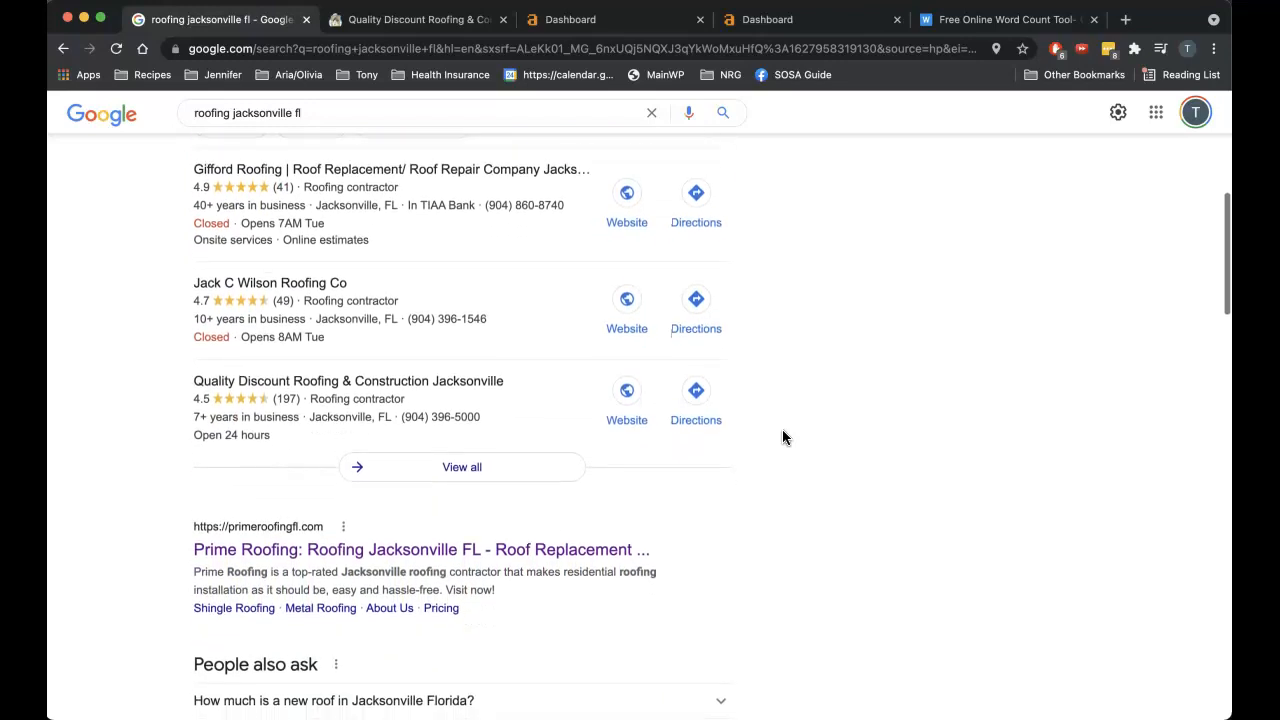
{"action": "scroll", "scroll_direction": "down", "scroll_amount": 3}
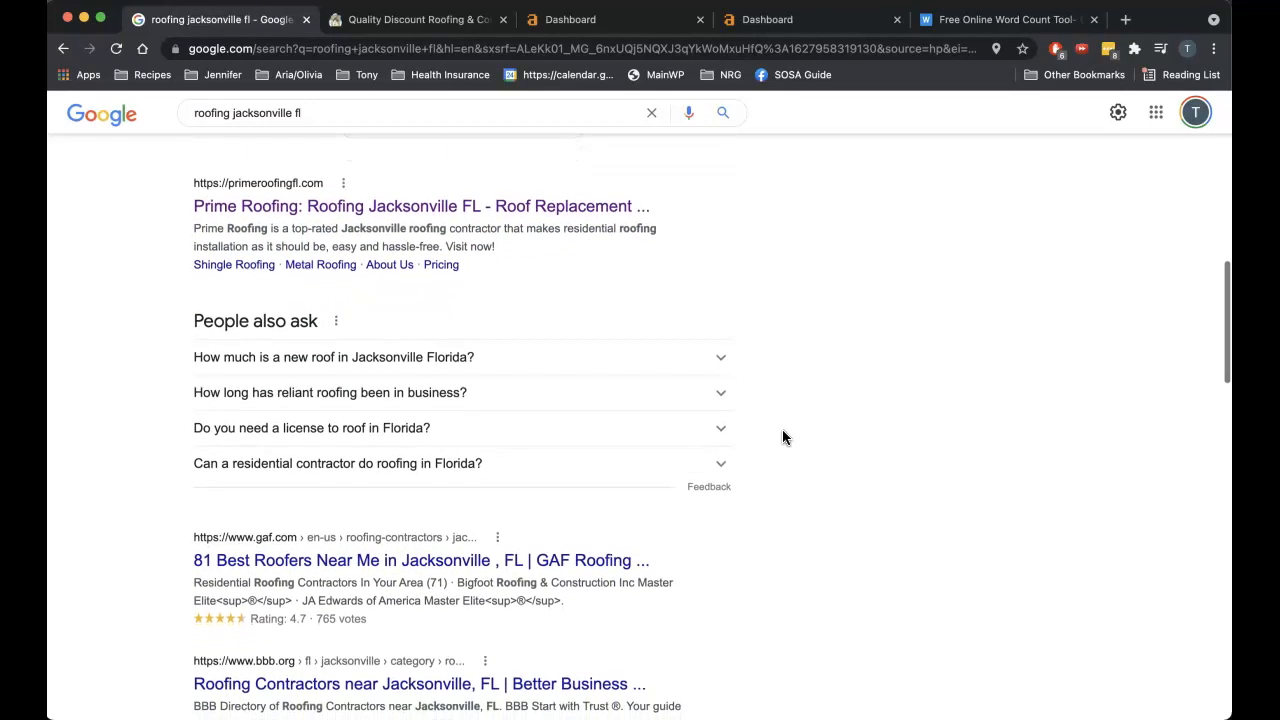
{"action": "scroll", "scroll_direction": "down", "scroll_amount": 3}
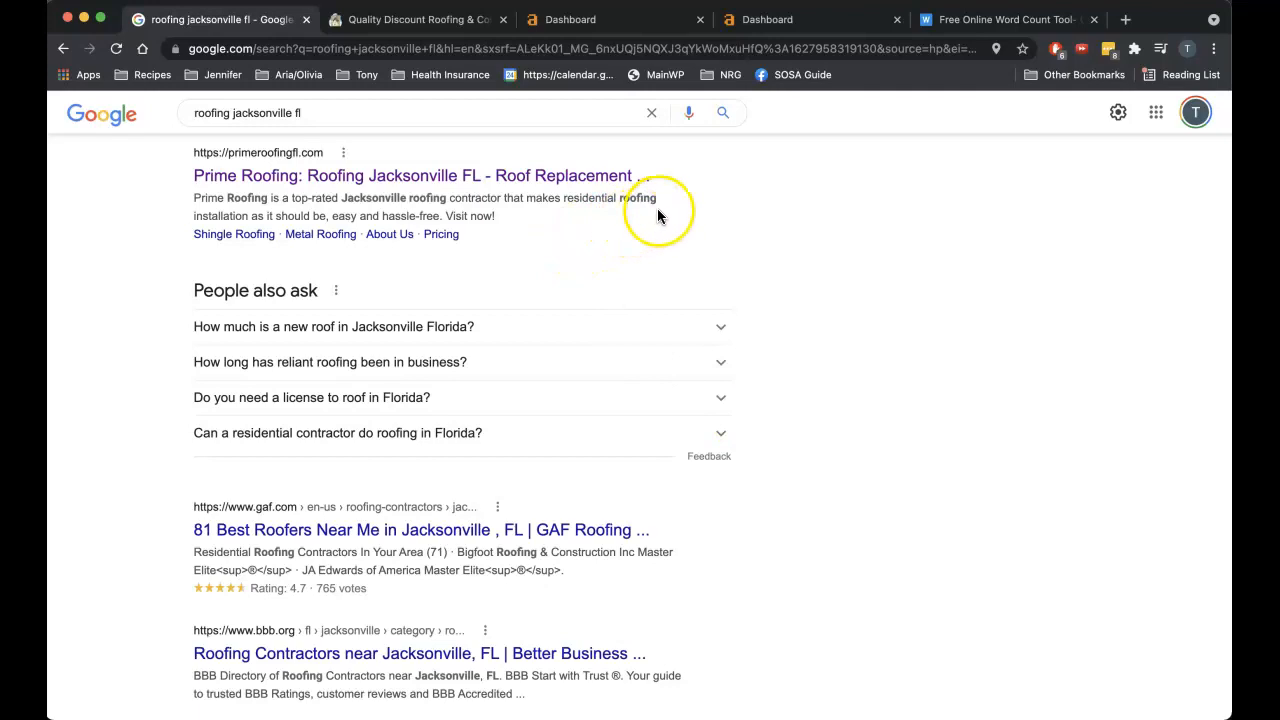
{"action": "mouse_move", "coordinate": [455, 175]}
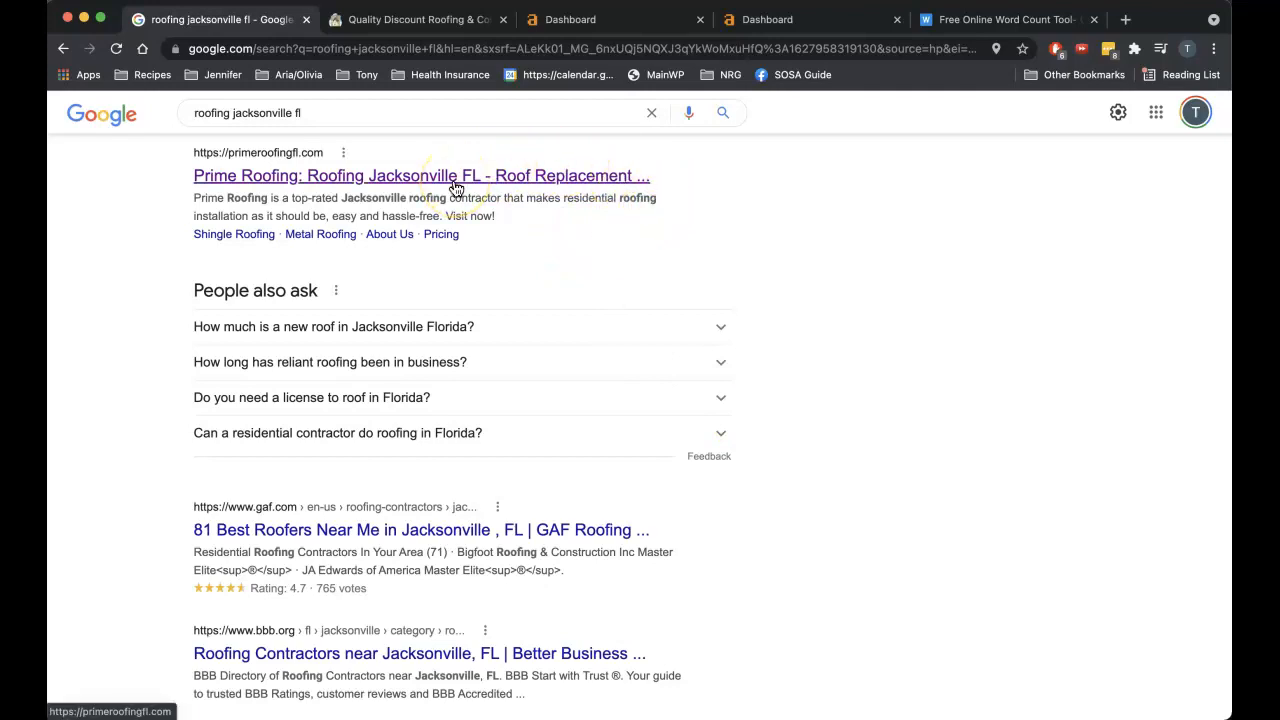
Open the Prime Roofing search result in its own tab.
{"action": "left_click", "coordinate": [420, 175]}
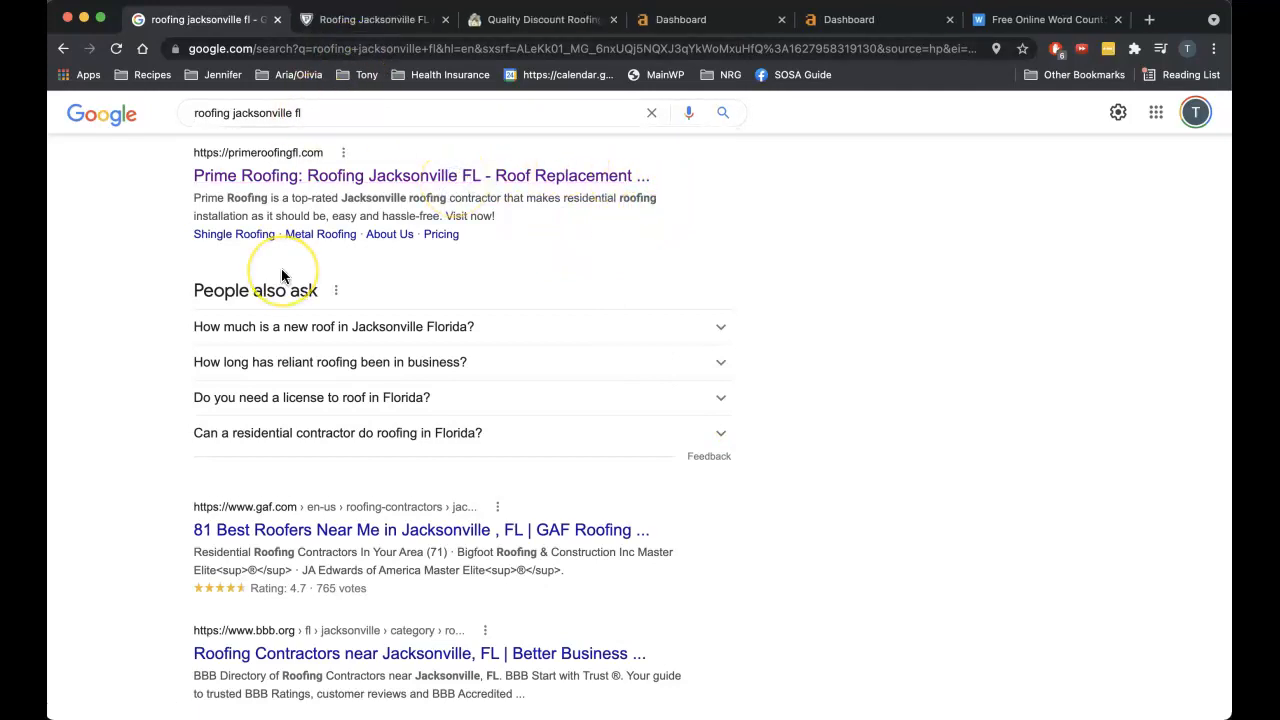
{"action": "scroll", "scroll_direction": "down", "scroll_amount": 3}
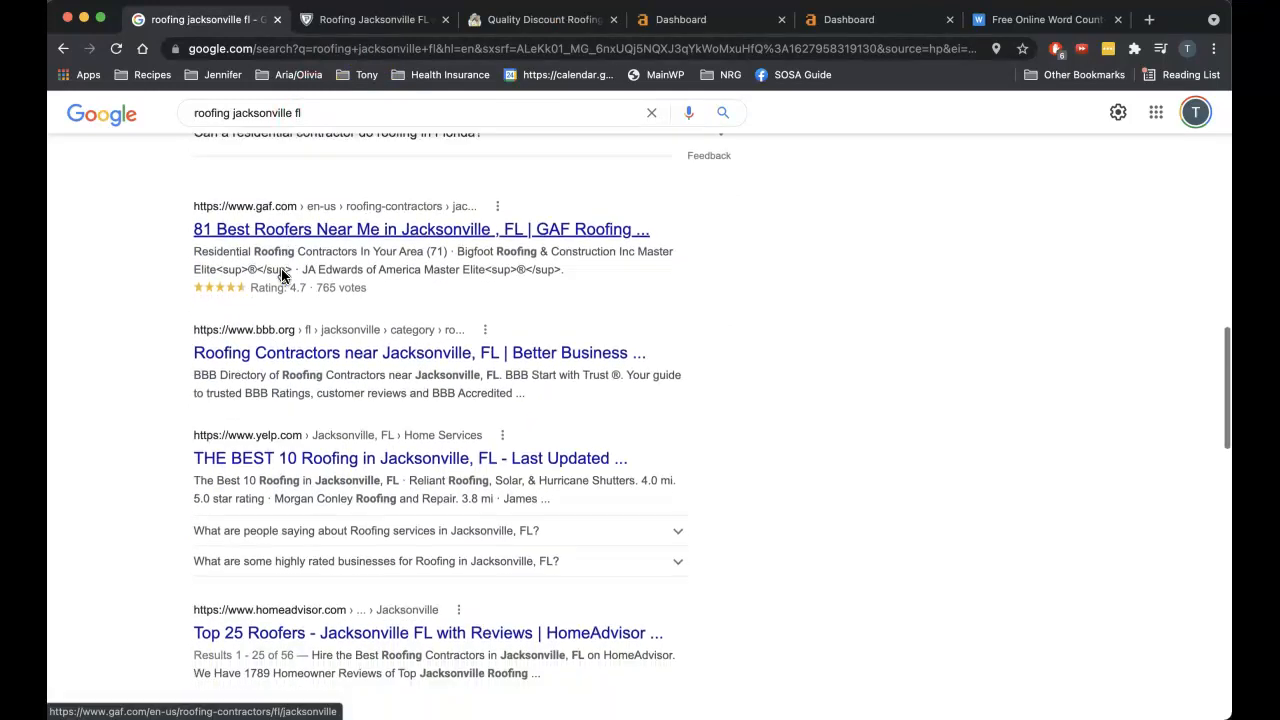
{"action": "scroll", "scroll_direction": "down", "scroll_amount": 3}
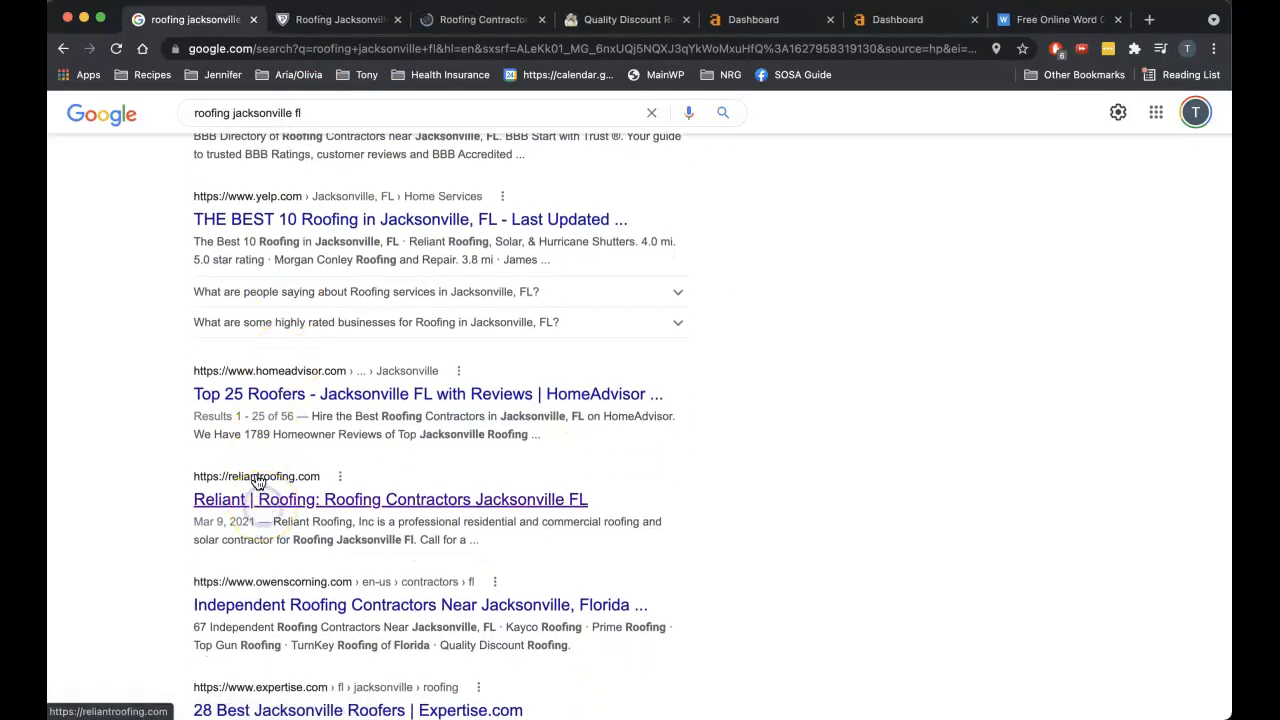
Open the Reliant Roofing result, then scroll through the qdrusa.com homepage.
{"action": "left_click", "coordinate": [627, 19]}
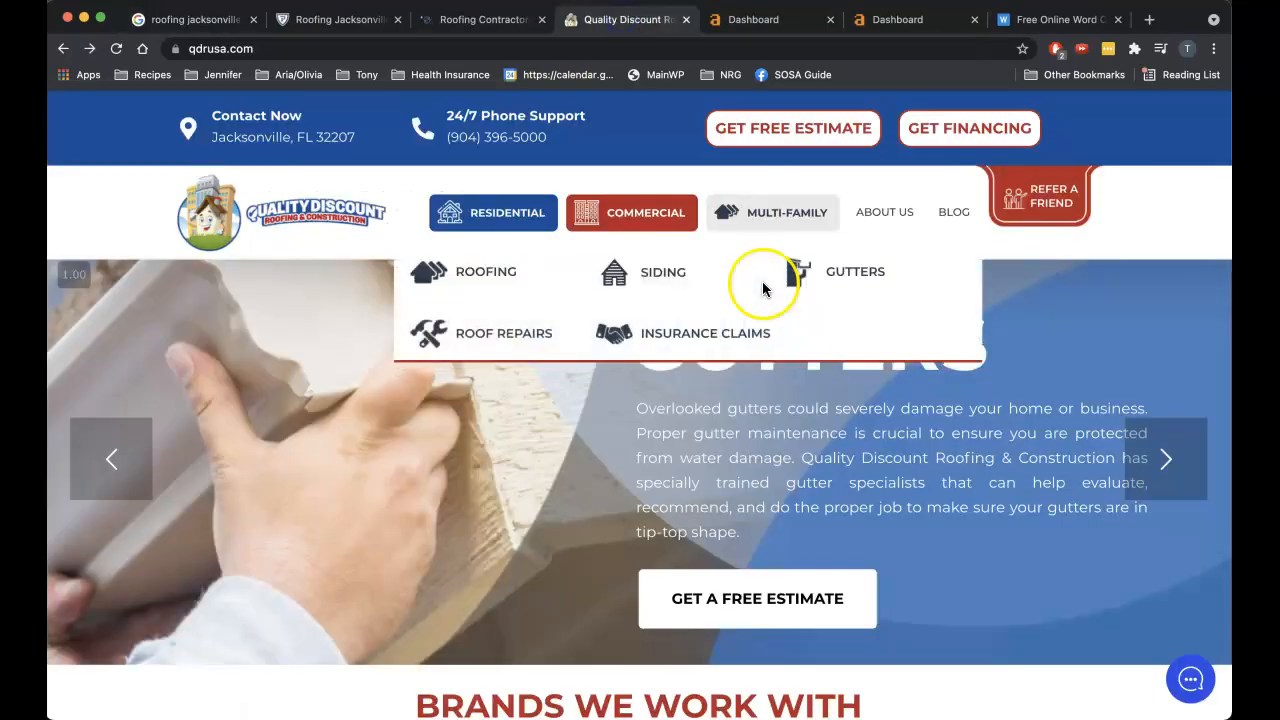
{"action": "scroll", "scroll_direction": "down", "scroll_amount": 3}
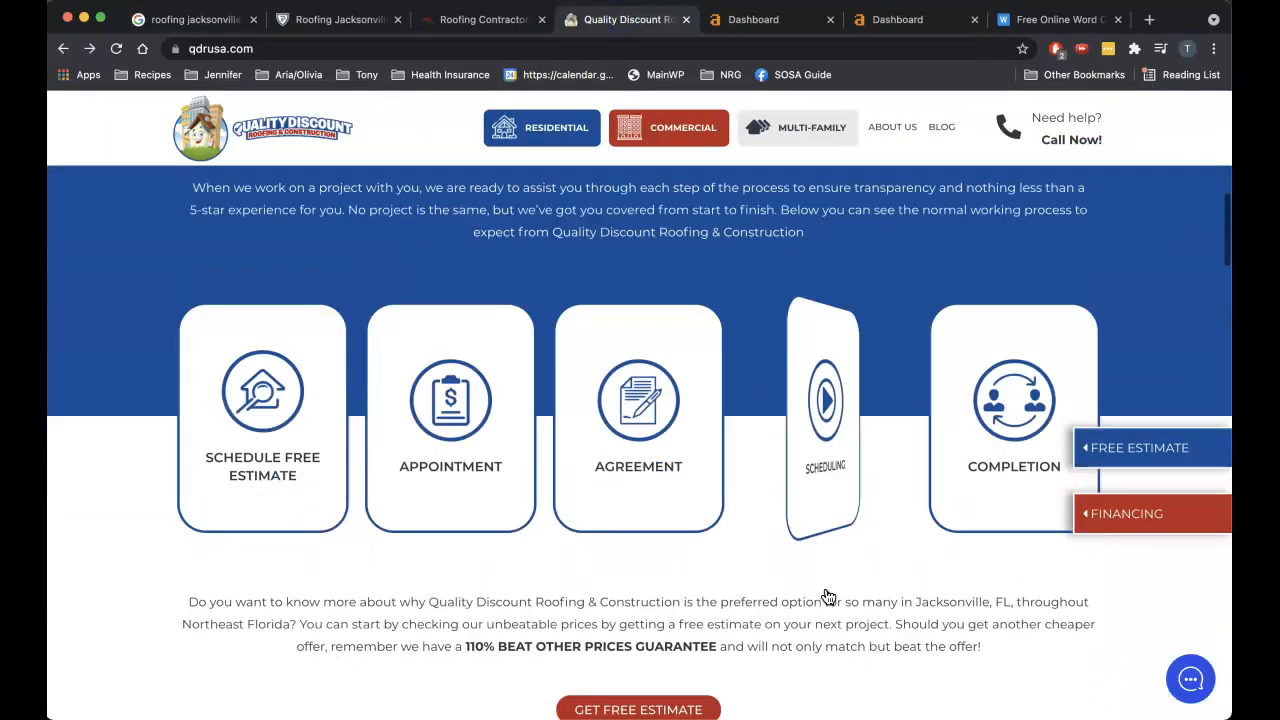
{"action": "scroll", "scroll_direction": "down", "scroll_amount": 3}
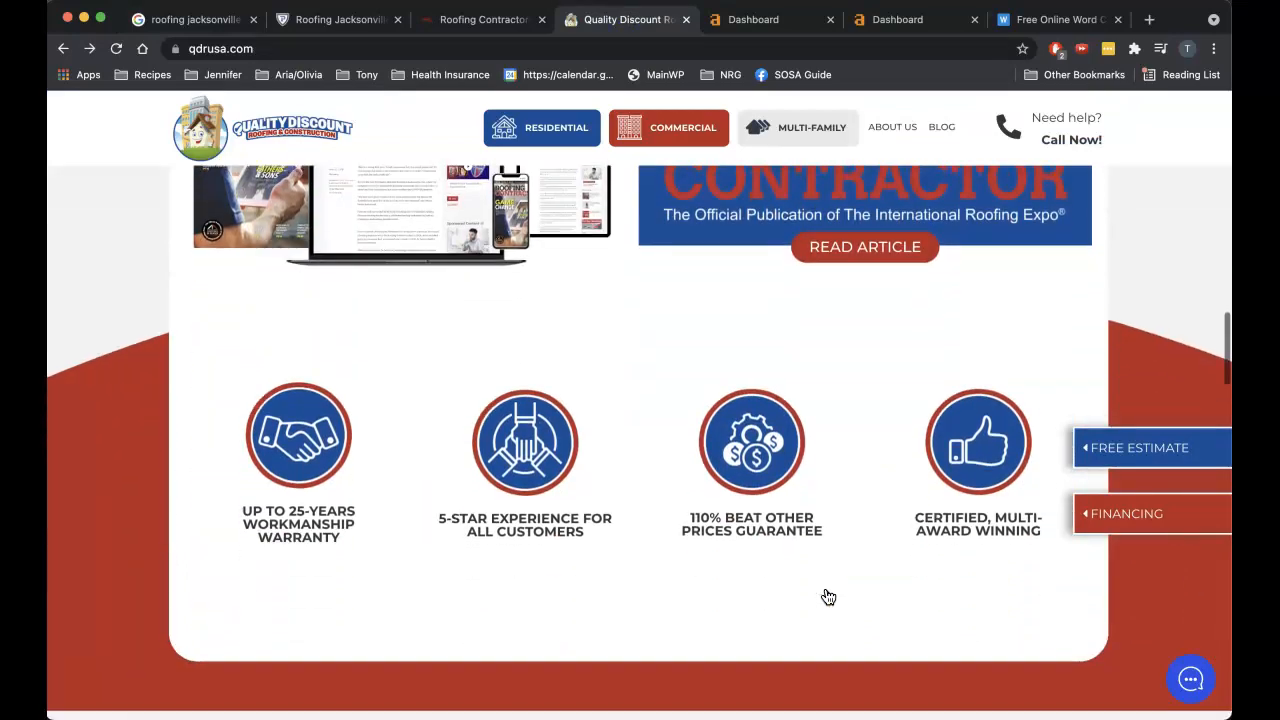
{"action": "scroll", "scroll_direction": "down", "scroll_amount": 3}
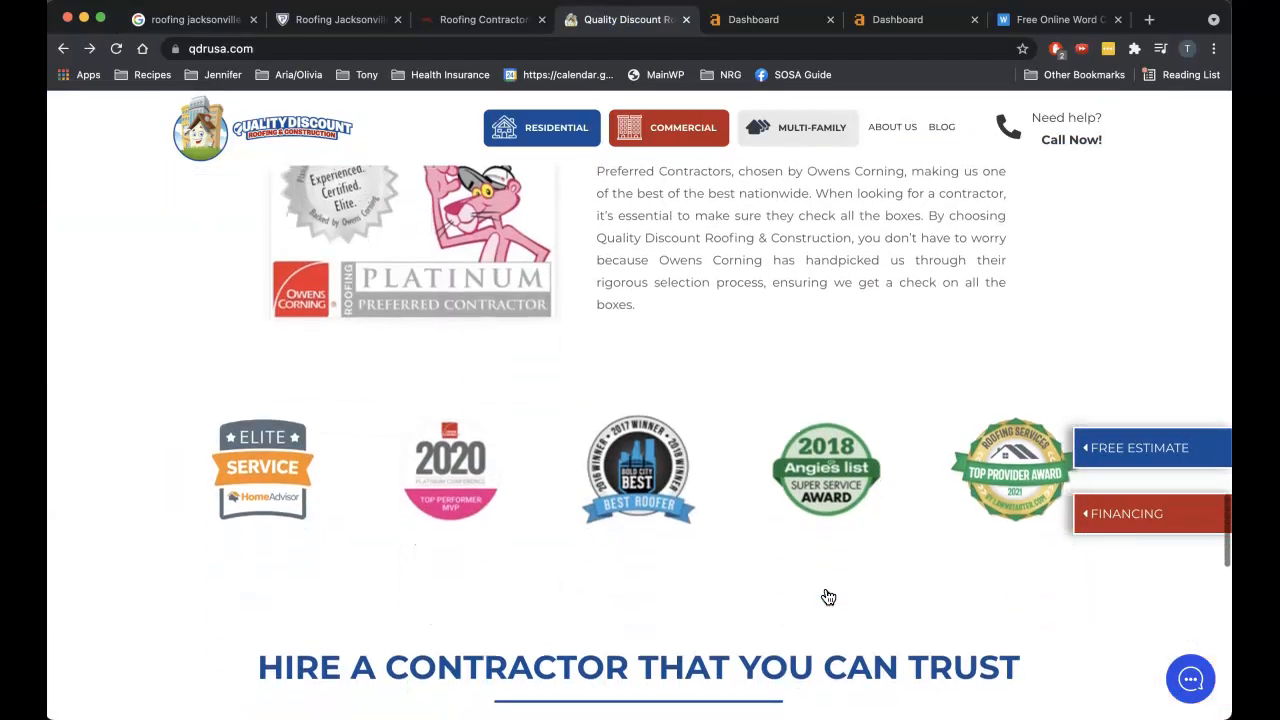
{"action": "scroll", "scroll_direction": "down", "scroll_amount": 3}
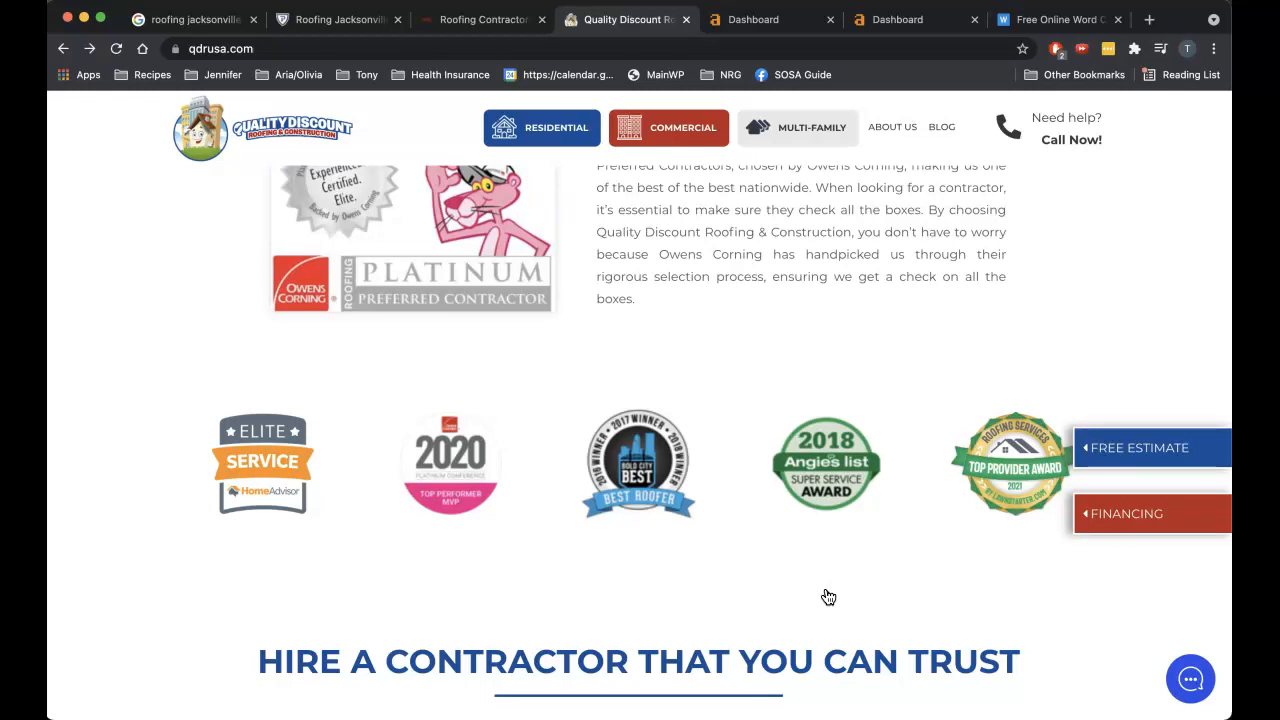
{"action": "scroll", "scroll_direction": "down", "scroll_amount": 3}
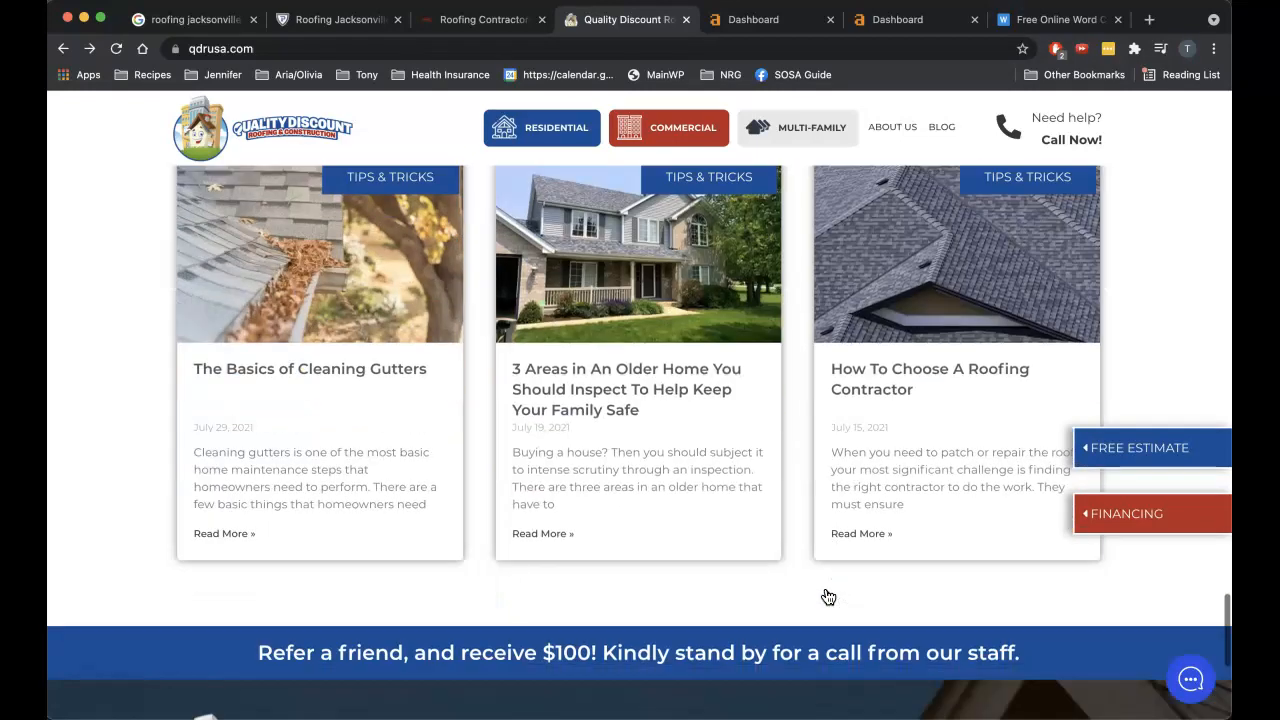
{"action": "scroll", "scroll_direction": "up", "scroll_amount": 3}
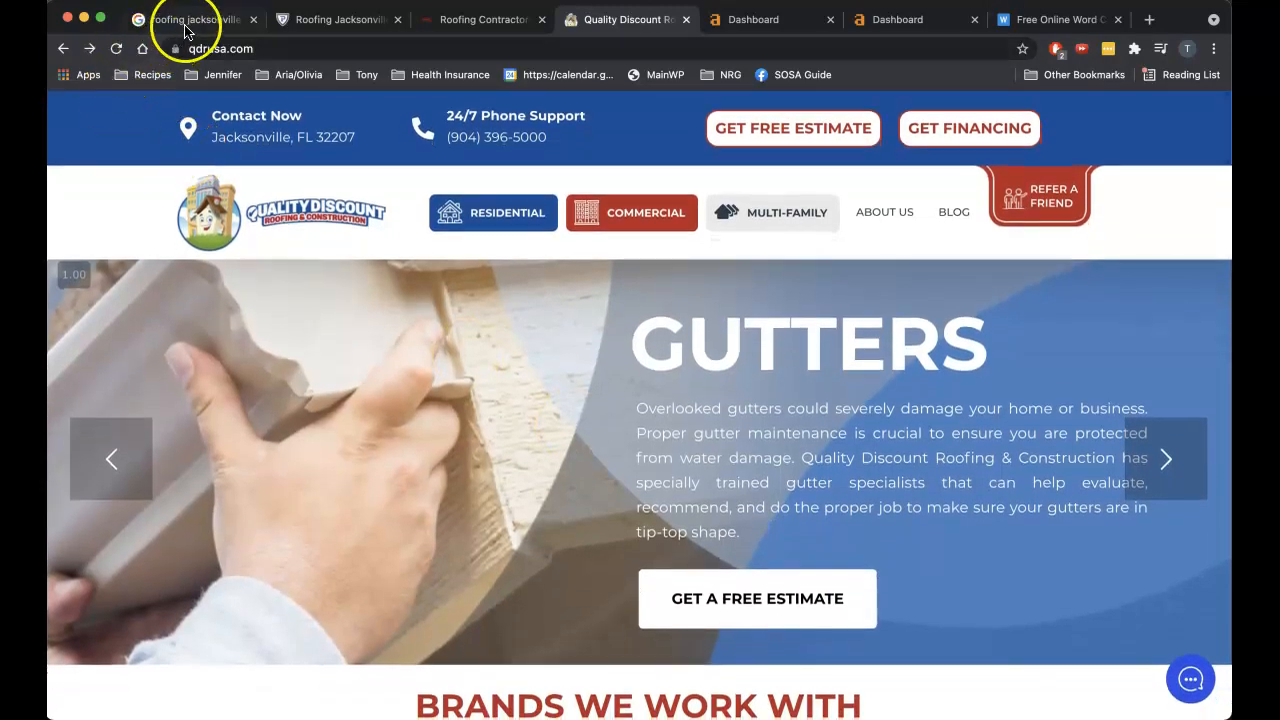
Find 'roofing jacksonville' and 'roofers' in qdrusa.com's page text, getting zero matches.
{"action": "left_click", "coordinate": [192, 19]}
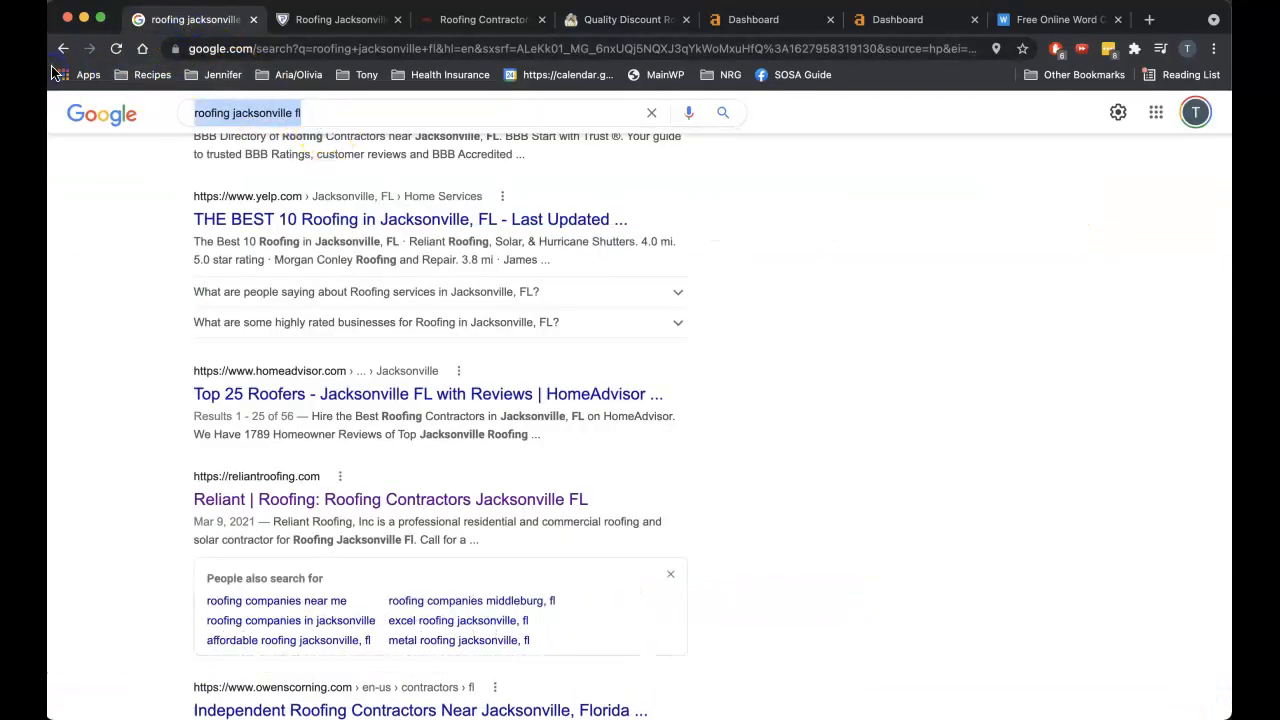
{"action": "left_click", "coordinate": [626, 19]}
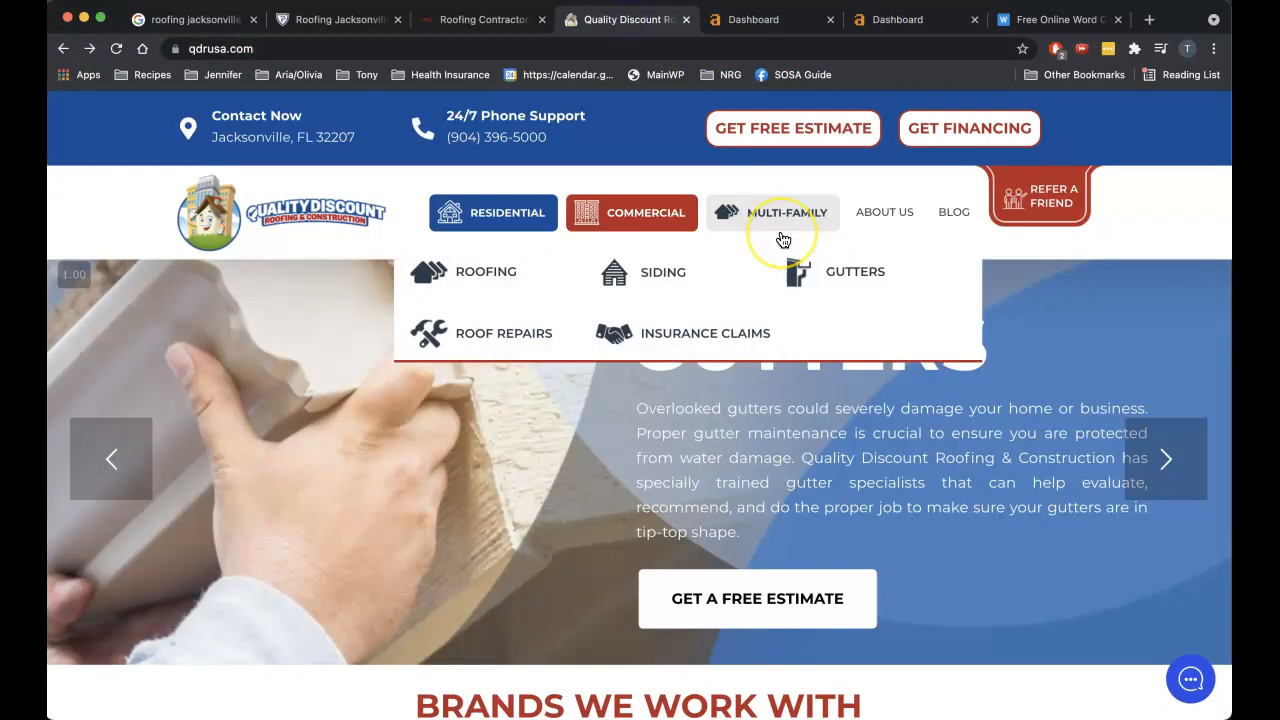
{"action": "key", "text": "cmd+f"}
{"action": "type", "text": "roofing jacksonville fl"}
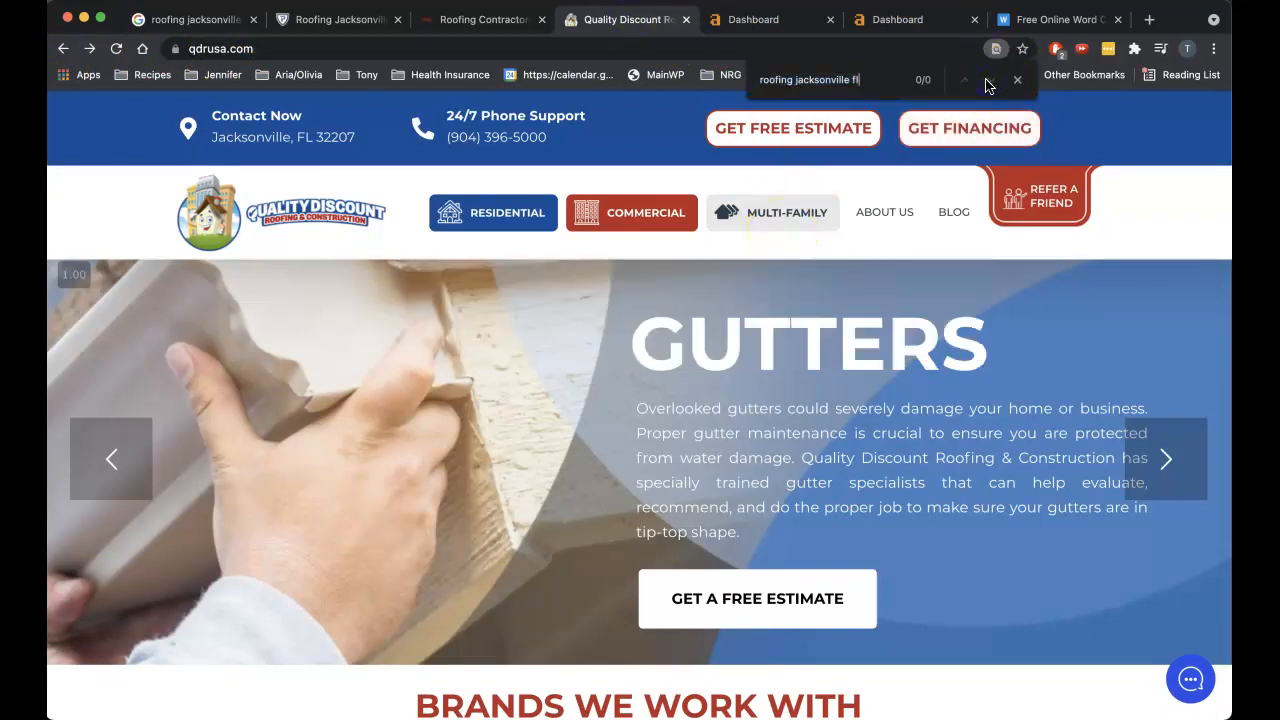
{"action": "key", "text": "Backspace"}
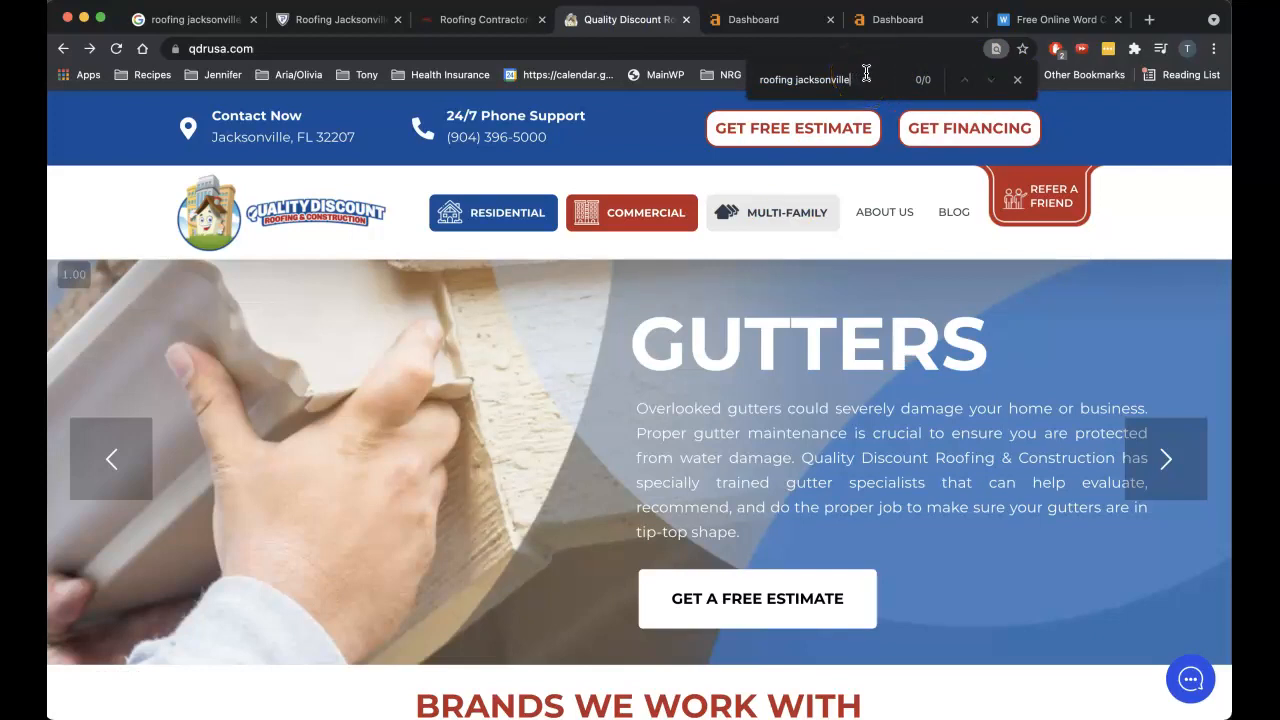
{"action": "key", "text": "Backspace"}
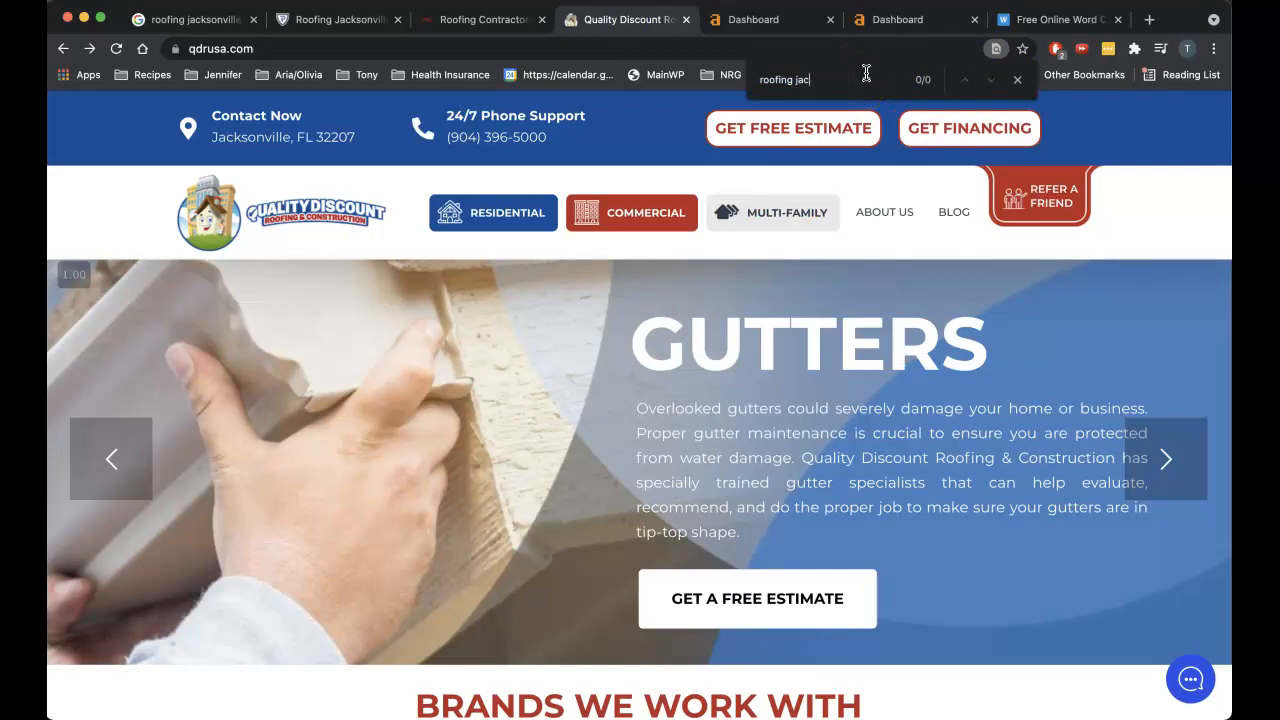
{"action": "type", "text": "roofin"}
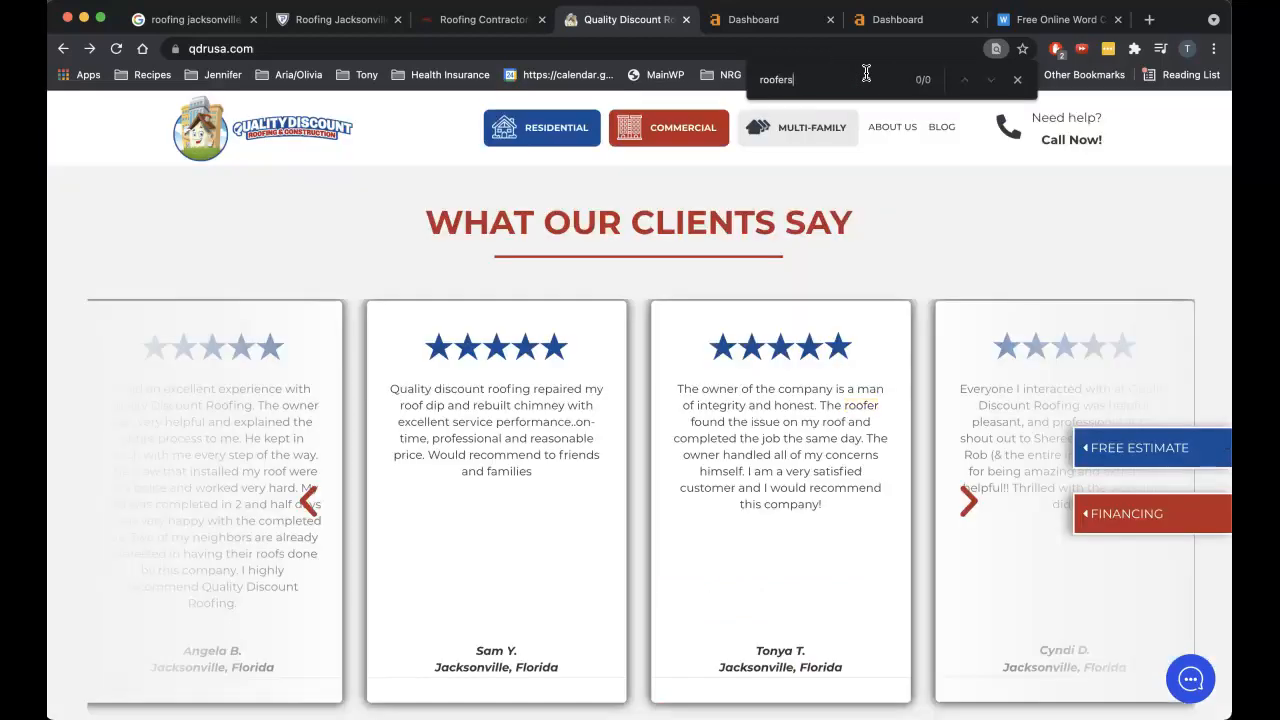
{"action": "type", "text": "jacksonville"}
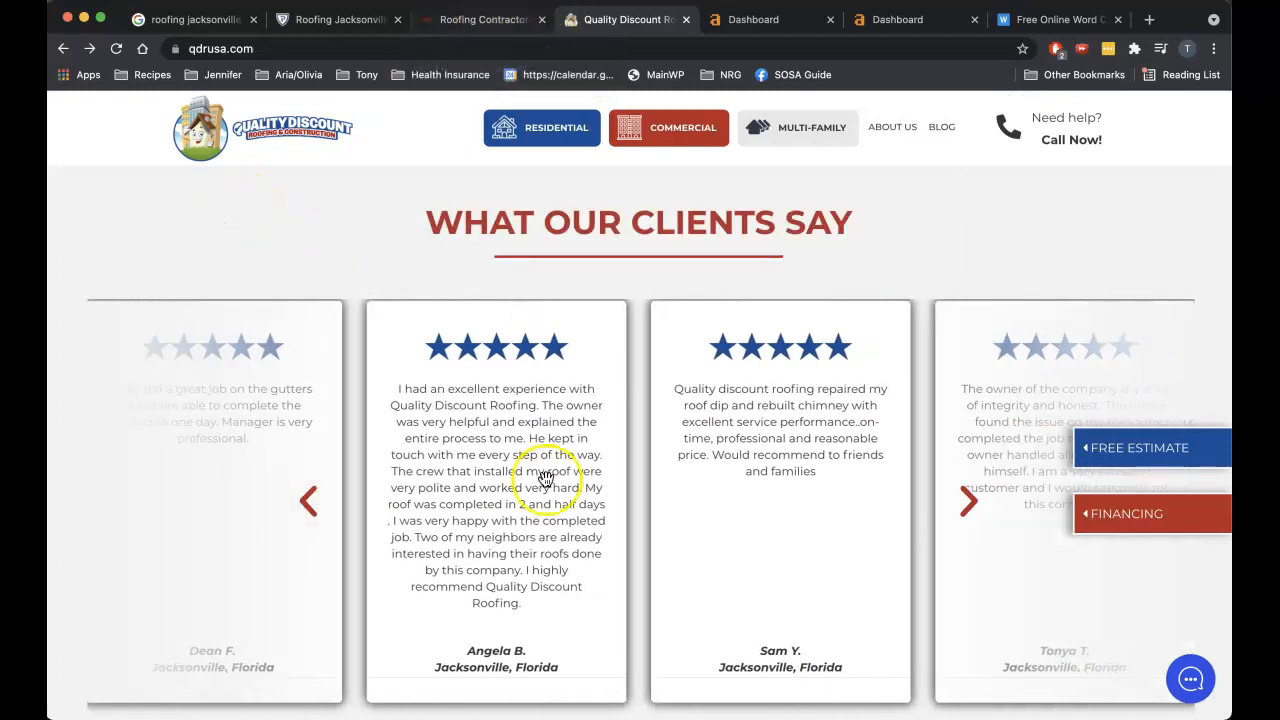
{"action": "scroll", "scroll_direction": "down", "scroll_amount": 3}
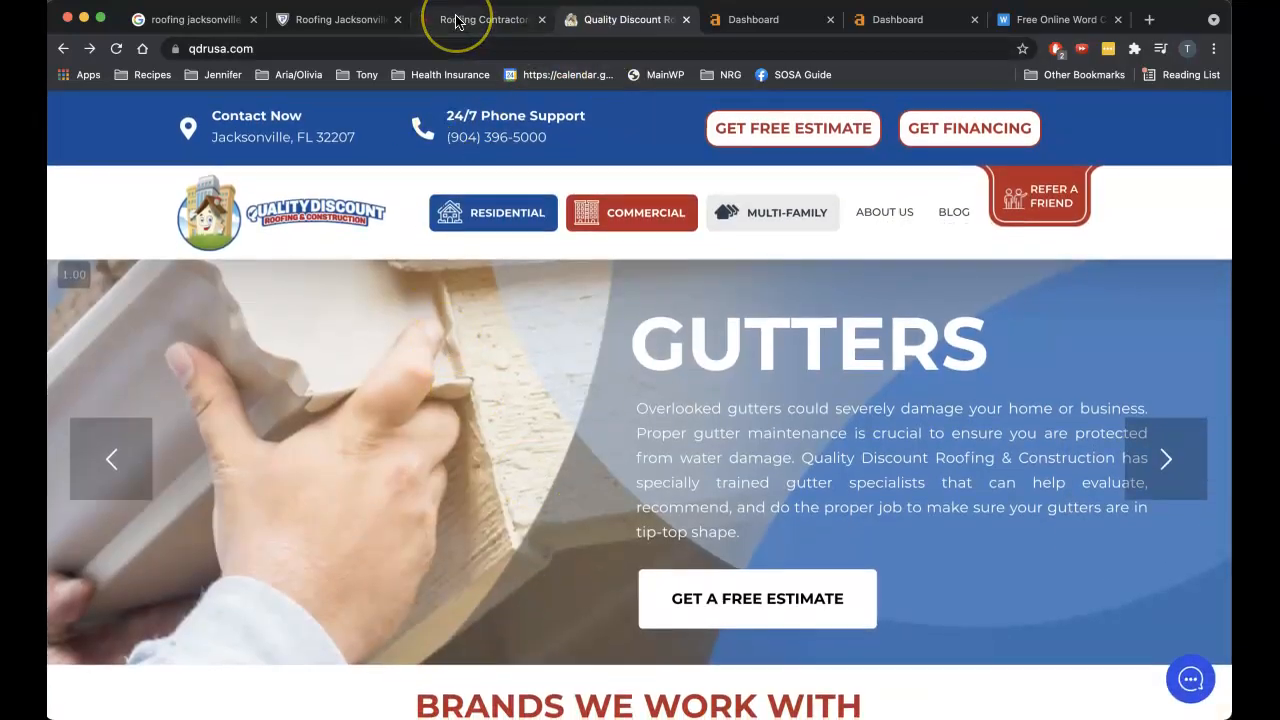
{"action": "mouse_move", "coordinate": [485, 19]}
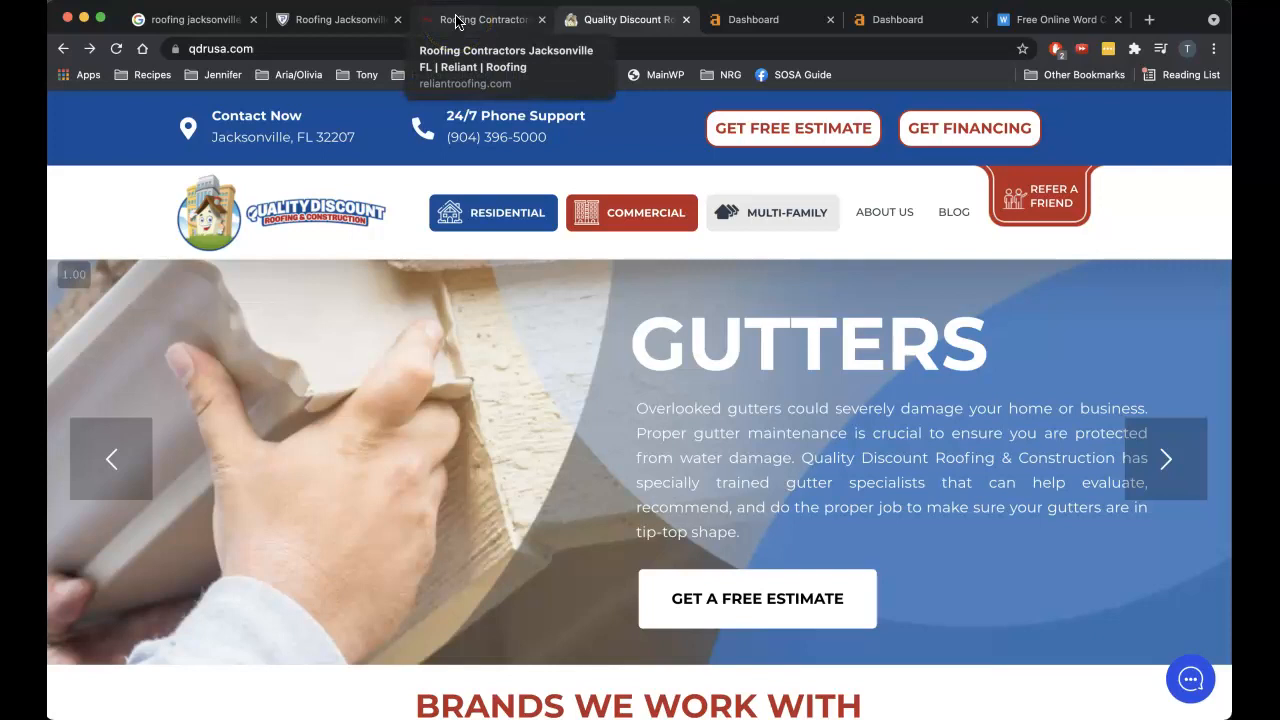
Count Reliant (790 words) and Prime Roofing (694 words, 4227 characters) page text in wordcharactercount.com.
{"action": "left_click", "coordinate": [483, 19]}
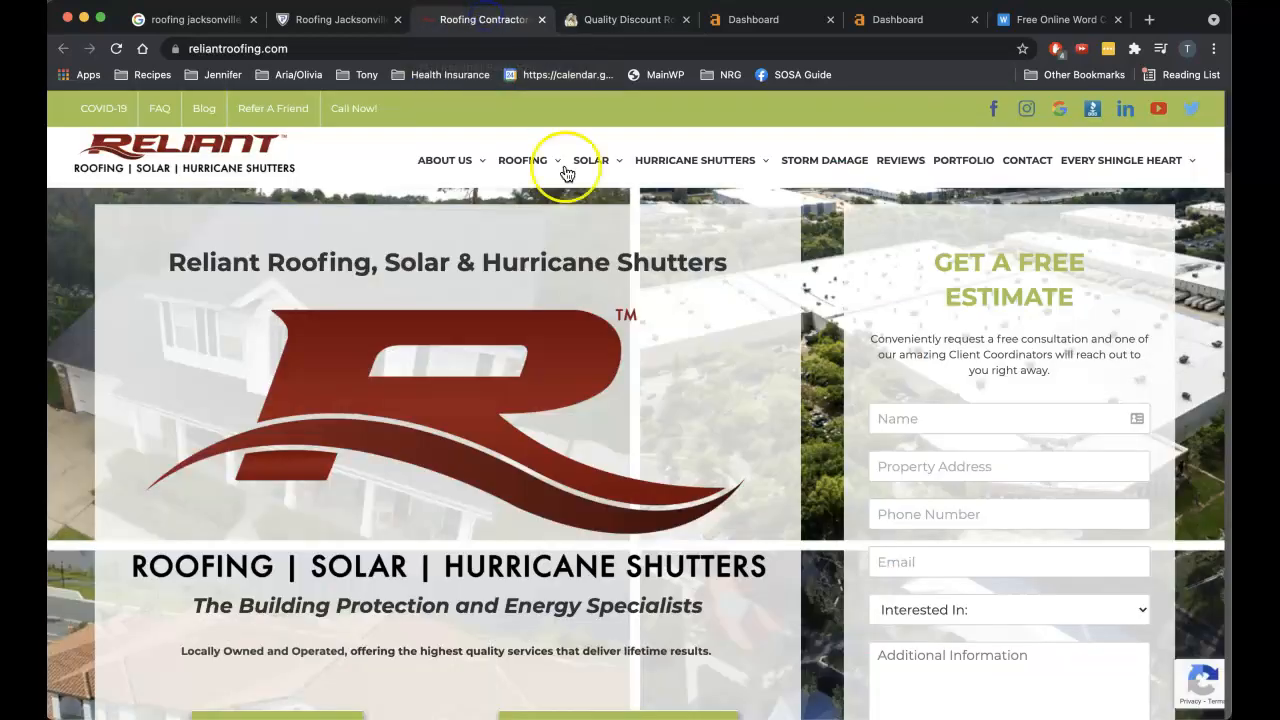
{"action": "mouse_move", "coordinate": [378, 143]}
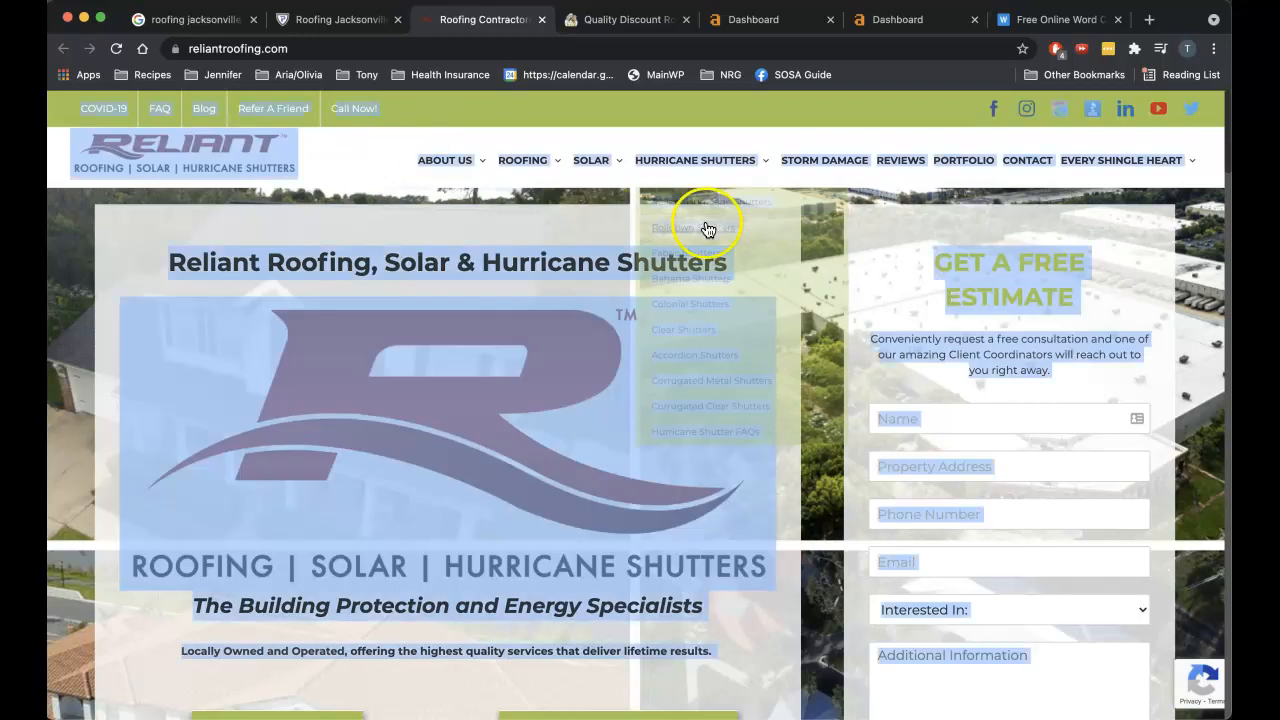
{"action": "left_click", "coordinate": [1055, 19]}
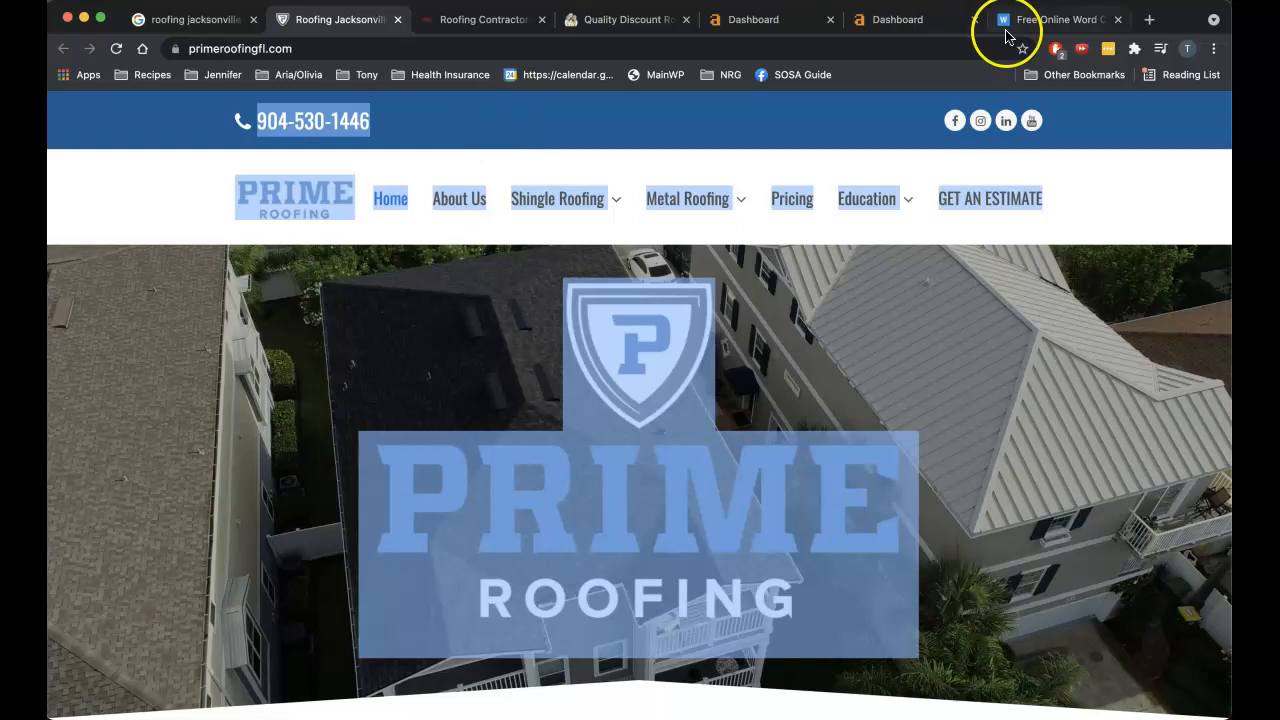
{"action": "left_click", "coordinate": [1050, 19]}
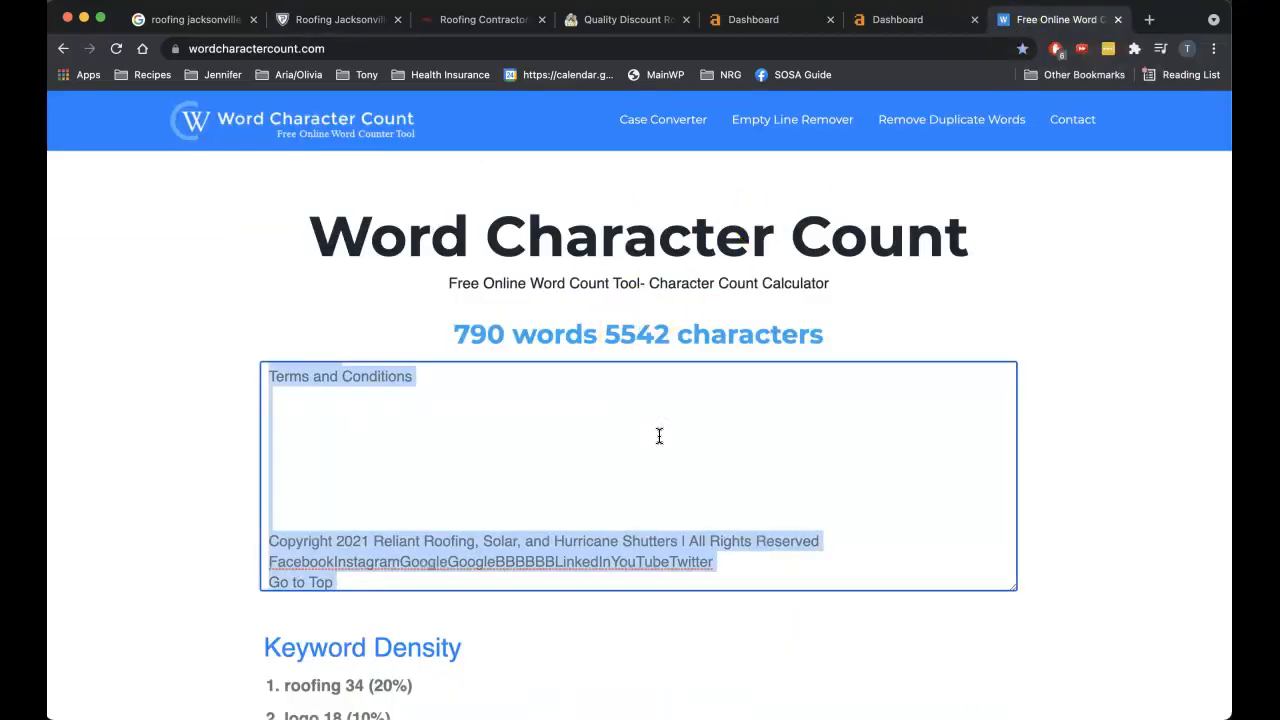
{"action": "left_click", "coordinate": [337, 19]}
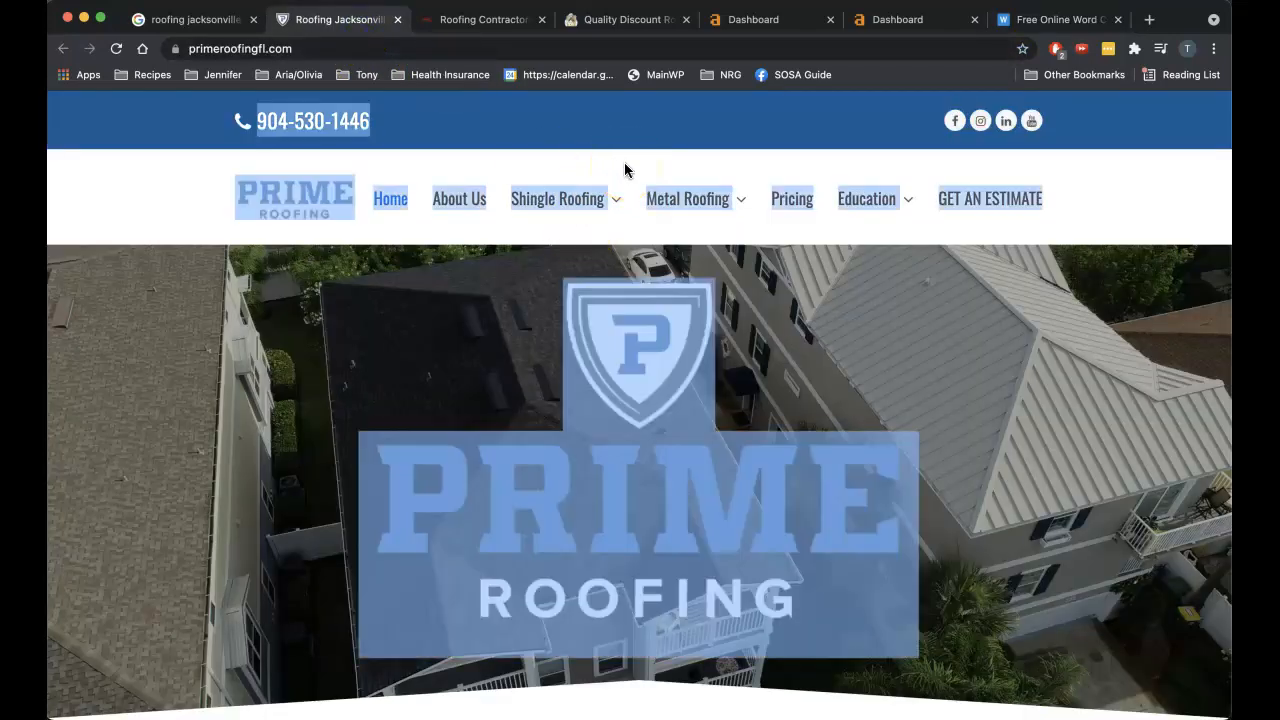
{"action": "left_click", "coordinate": [1057, 19]}
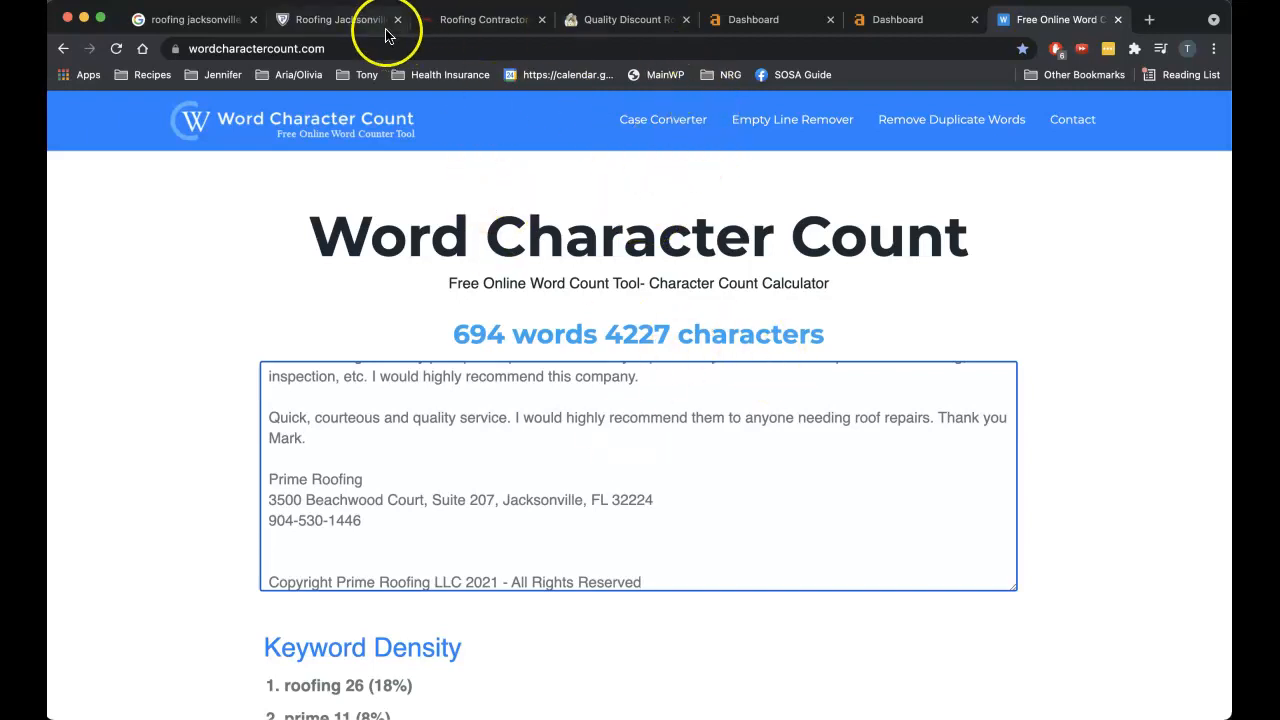
{"action": "left_click", "coordinate": [335, 19]}
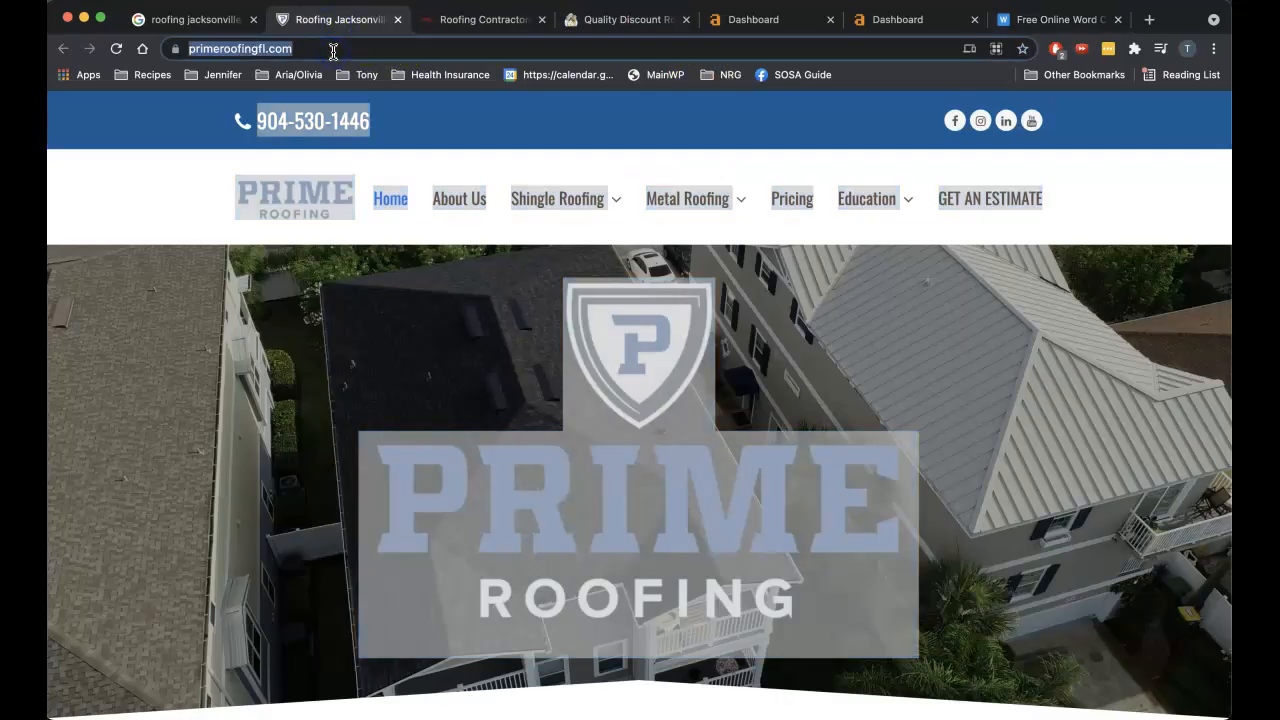
Look up primeroofingfl.com in Ahrefs Site Explorer: DR 28, 4.1K keywords, 2.0K traffic.
{"action": "left_click", "coordinate": [752, 19]}
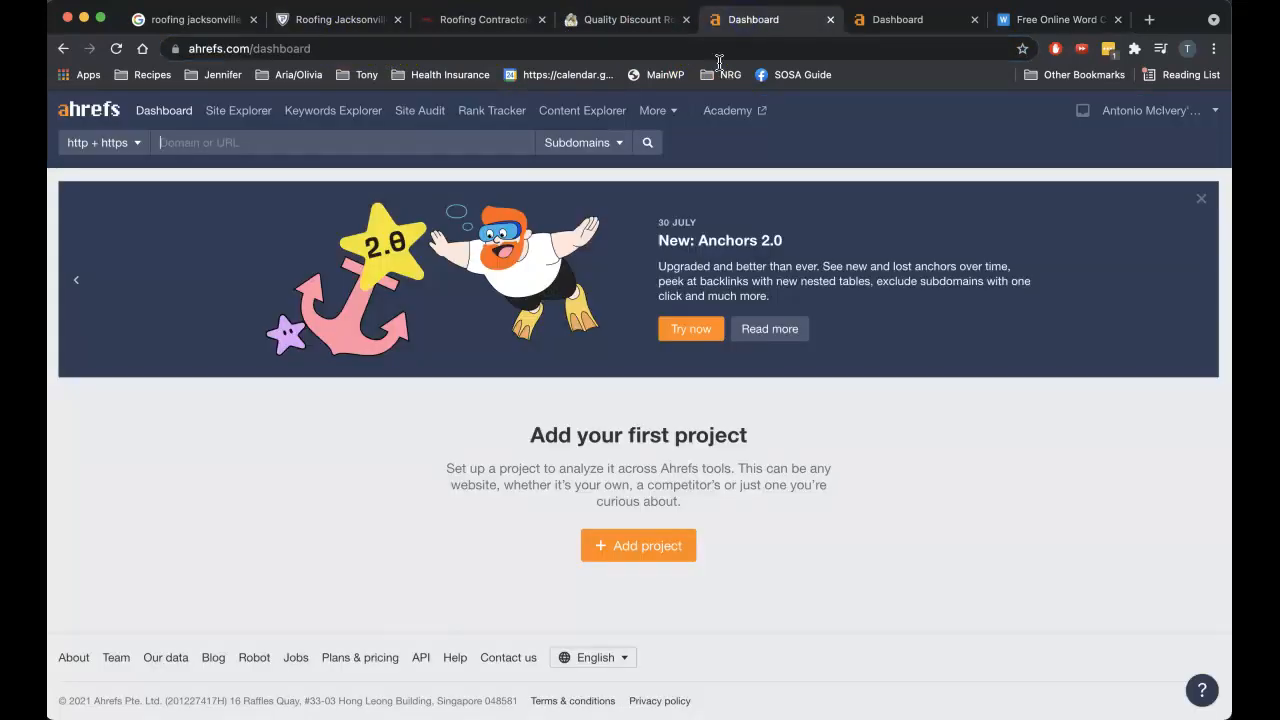
{"action": "type", "text": "https://primeroofingfl.com/"}
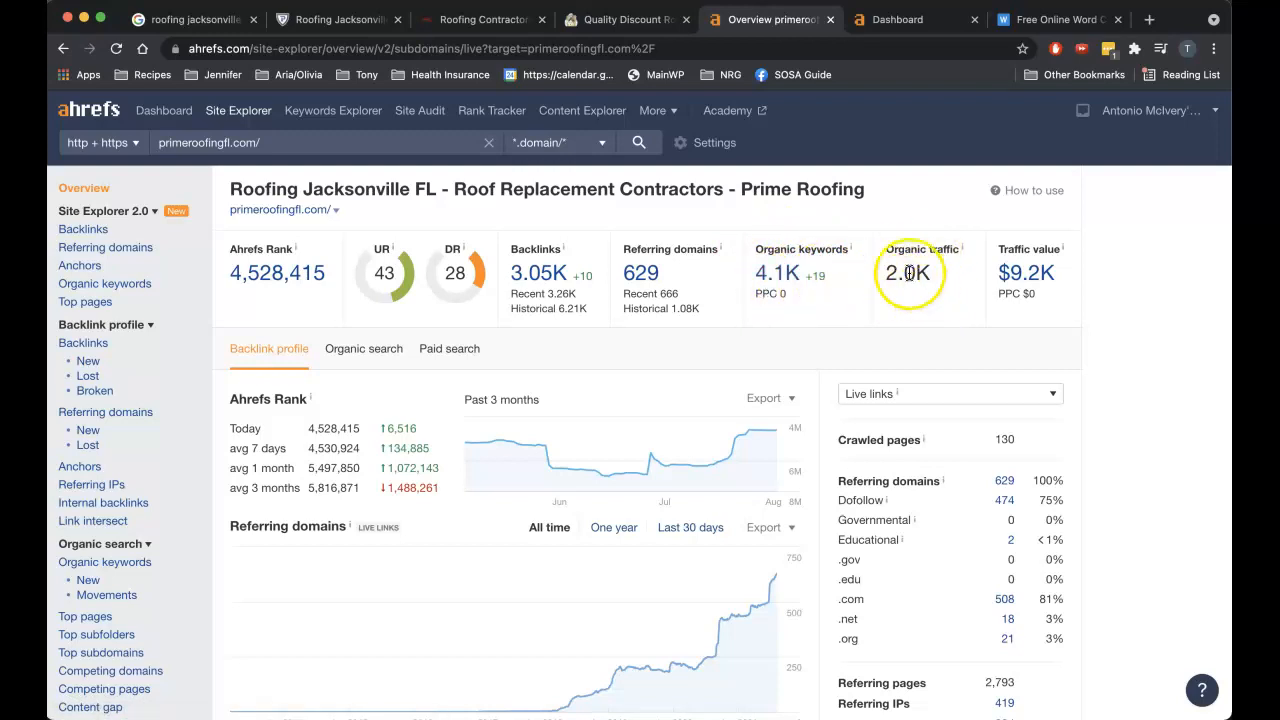
{"action": "mouse_move", "coordinate": [778, 285]}
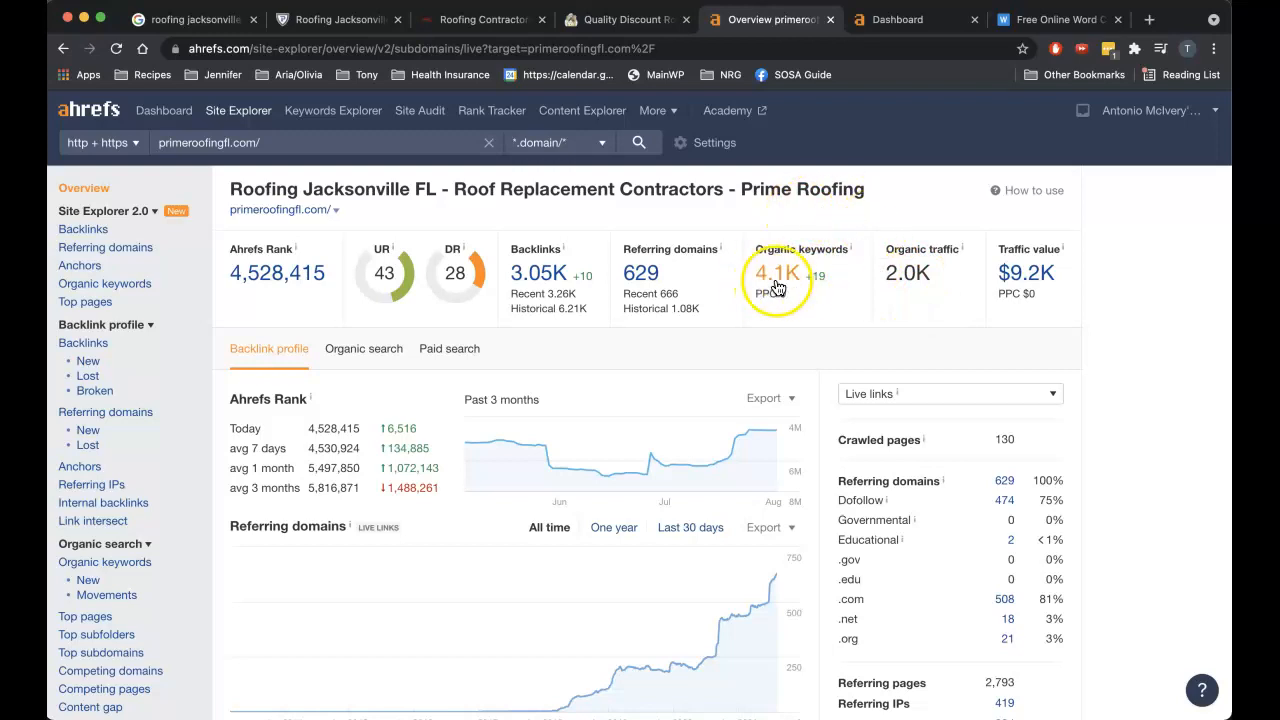
{"action": "left_click", "coordinate": [777, 272]}
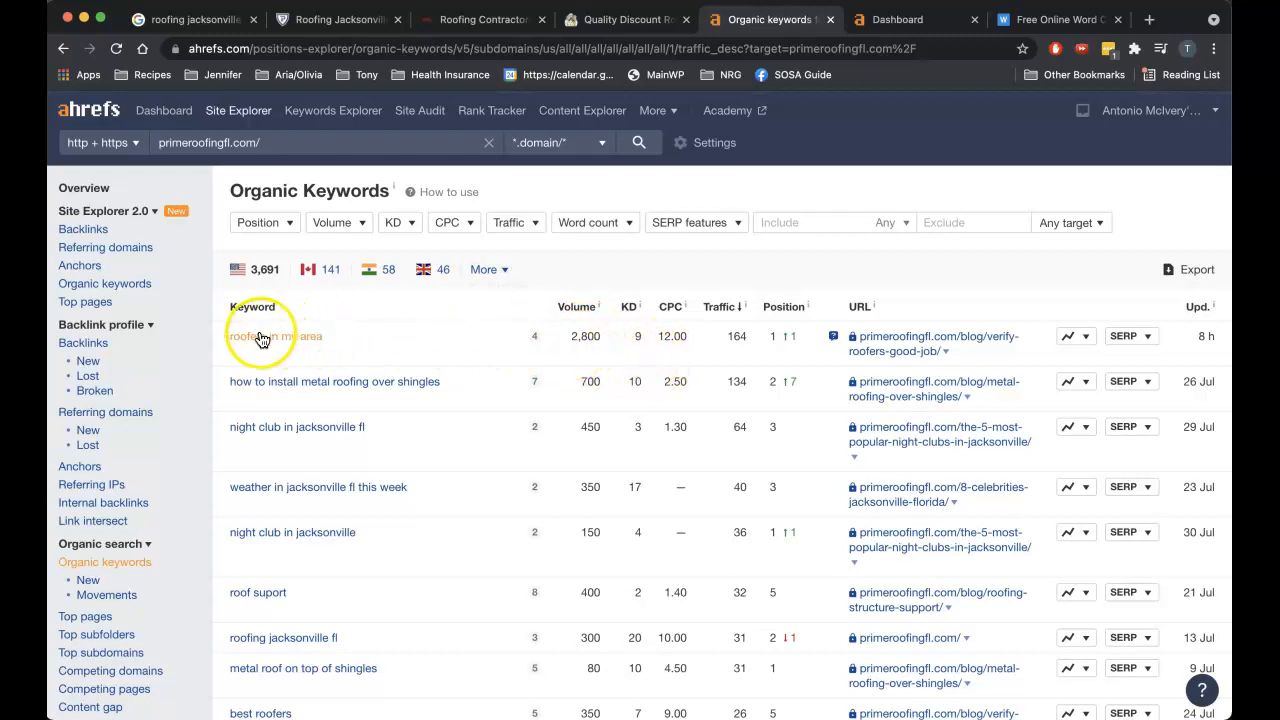
{"action": "mouse_move", "coordinate": [555, 353]}
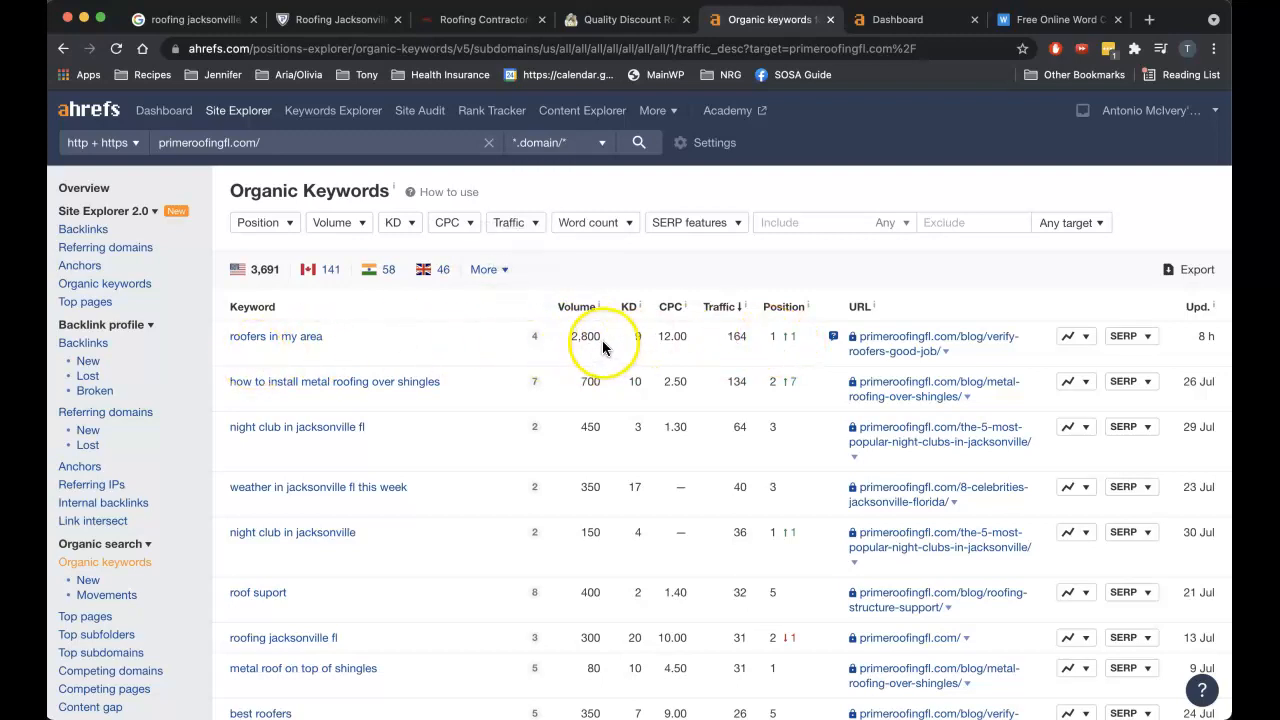
{"action": "mouse_move", "coordinate": [285, 427]}
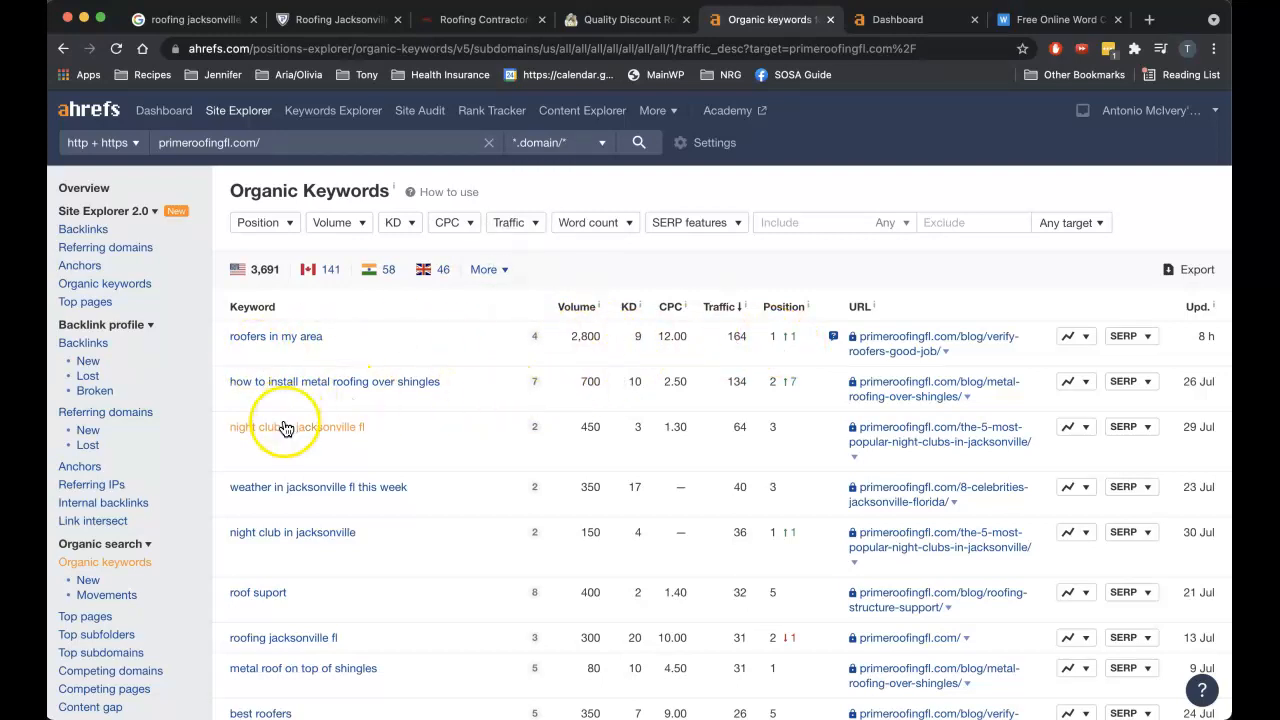
{"action": "scroll", "scroll_direction": "down", "scroll_amount": 3}
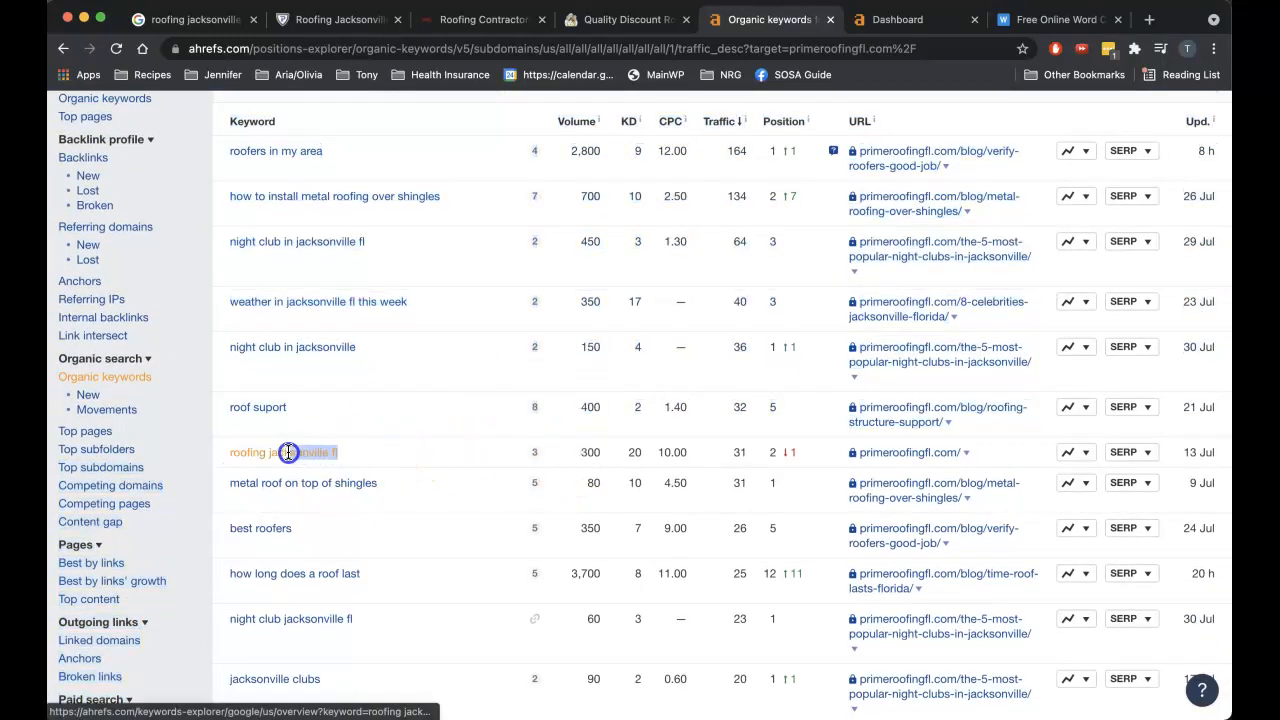
{"action": "double_click", "coordinate": [290, 452]}
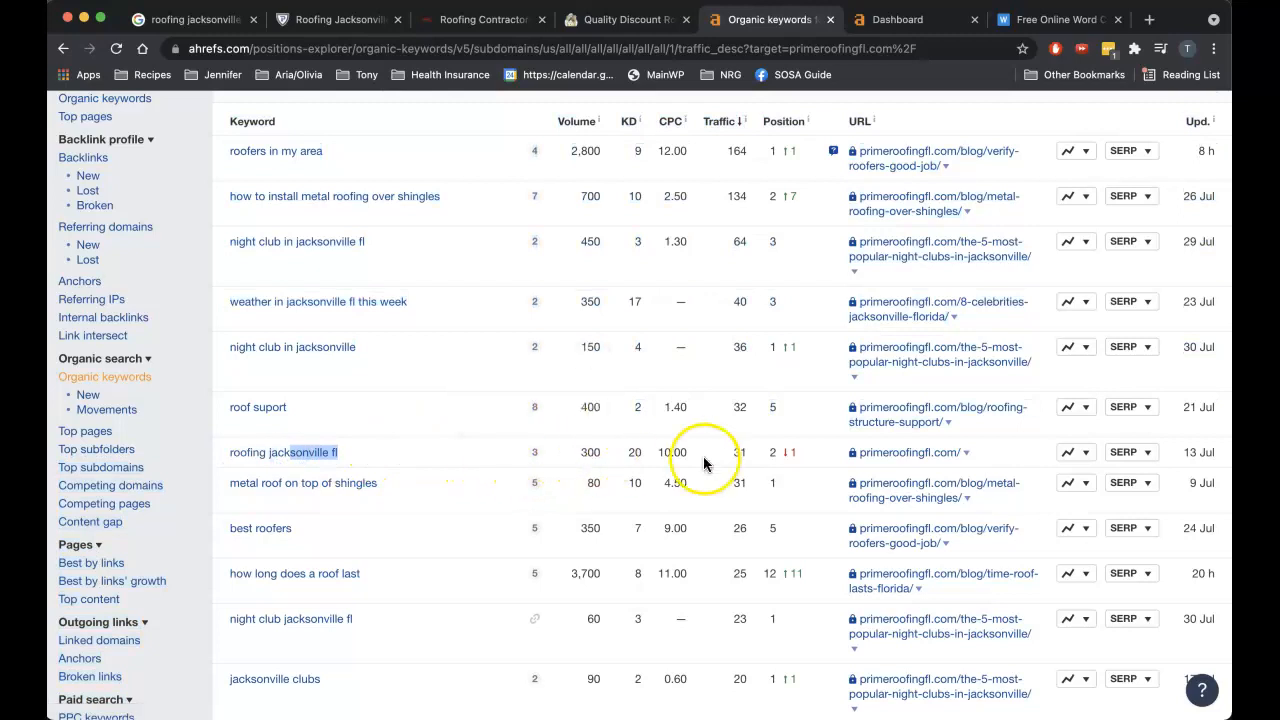
{"action": "mouse_move", "coordinate": [634, 448]}
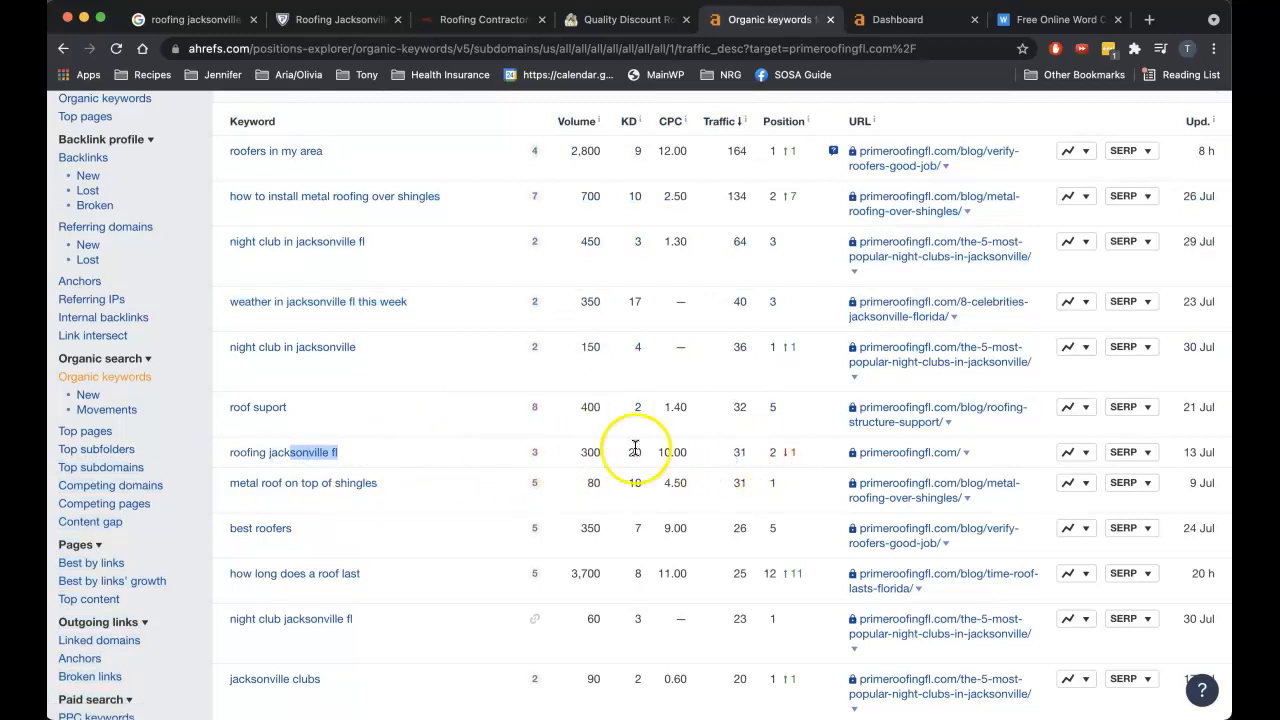
{"action": "mouse_move", "coordinate": [283, 452]}
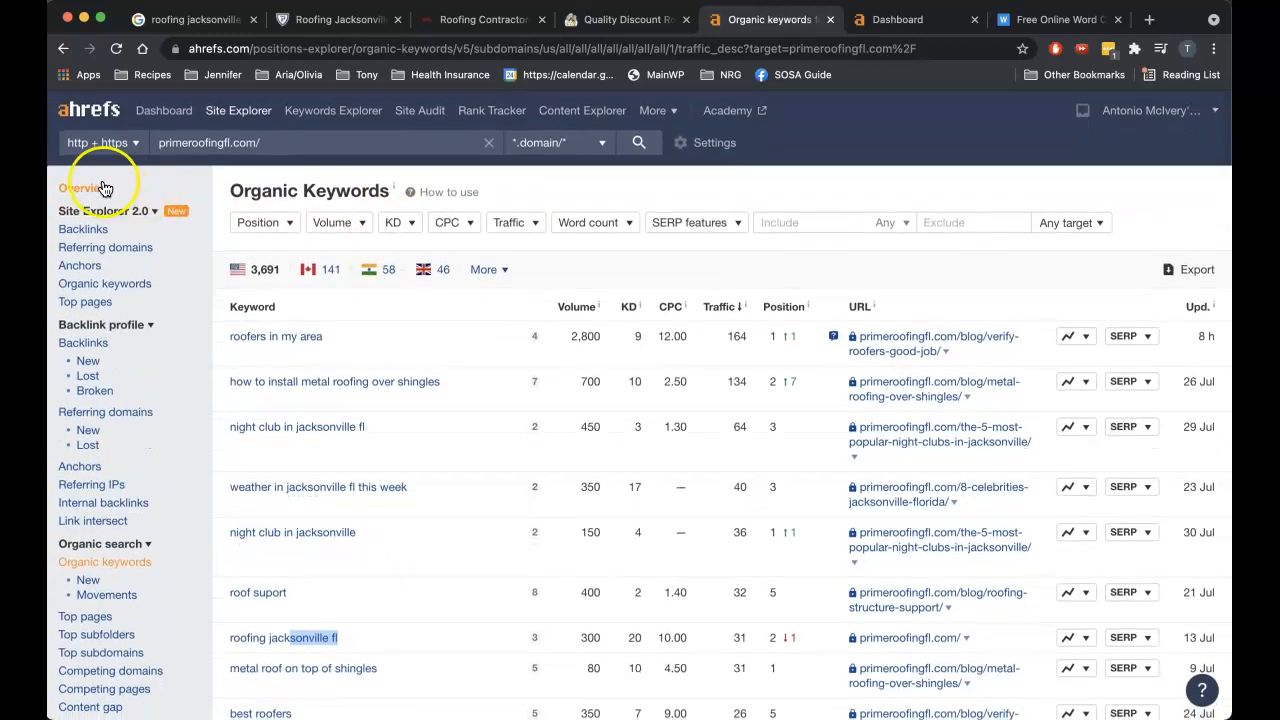
{"action": "left_click", "coordinate": [84, 188]}
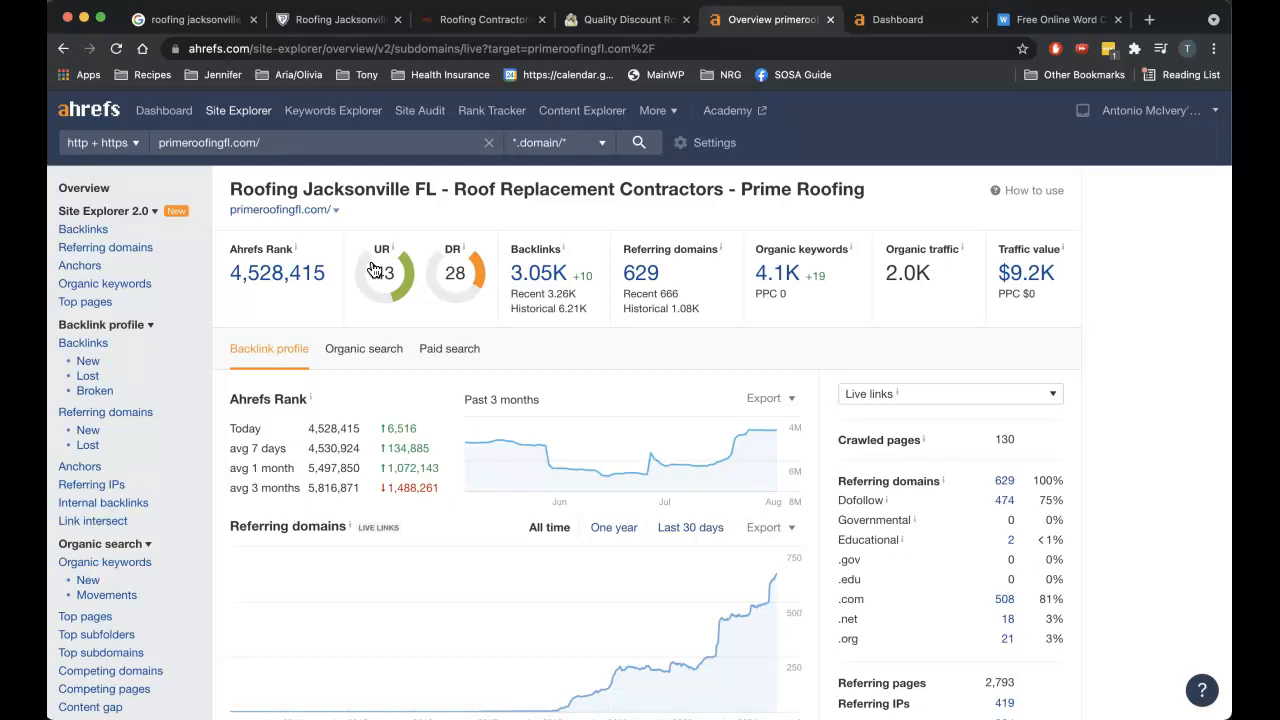
Look up qdrusa.com in Site Explorer in the second Ahrefs tab.
{"action": "left_click", "coordinate": [627, 19]}
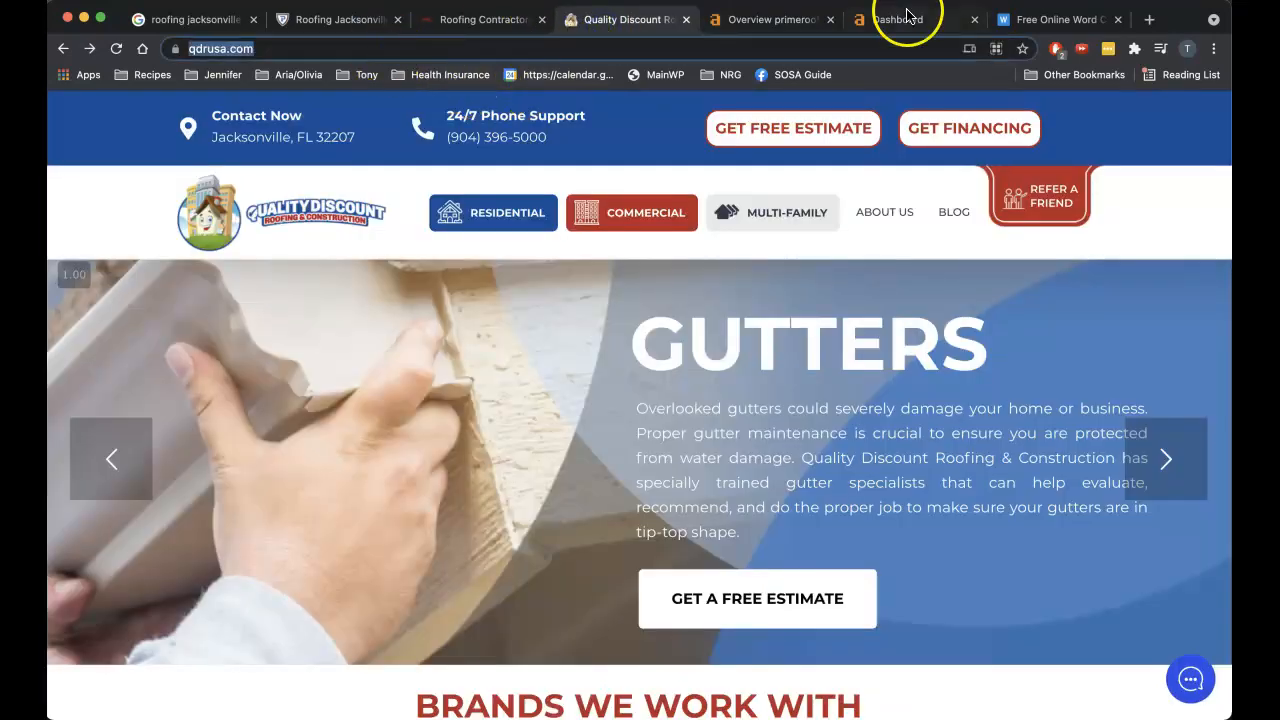
{"action": "left_click", "coordinate": [897, 19]}
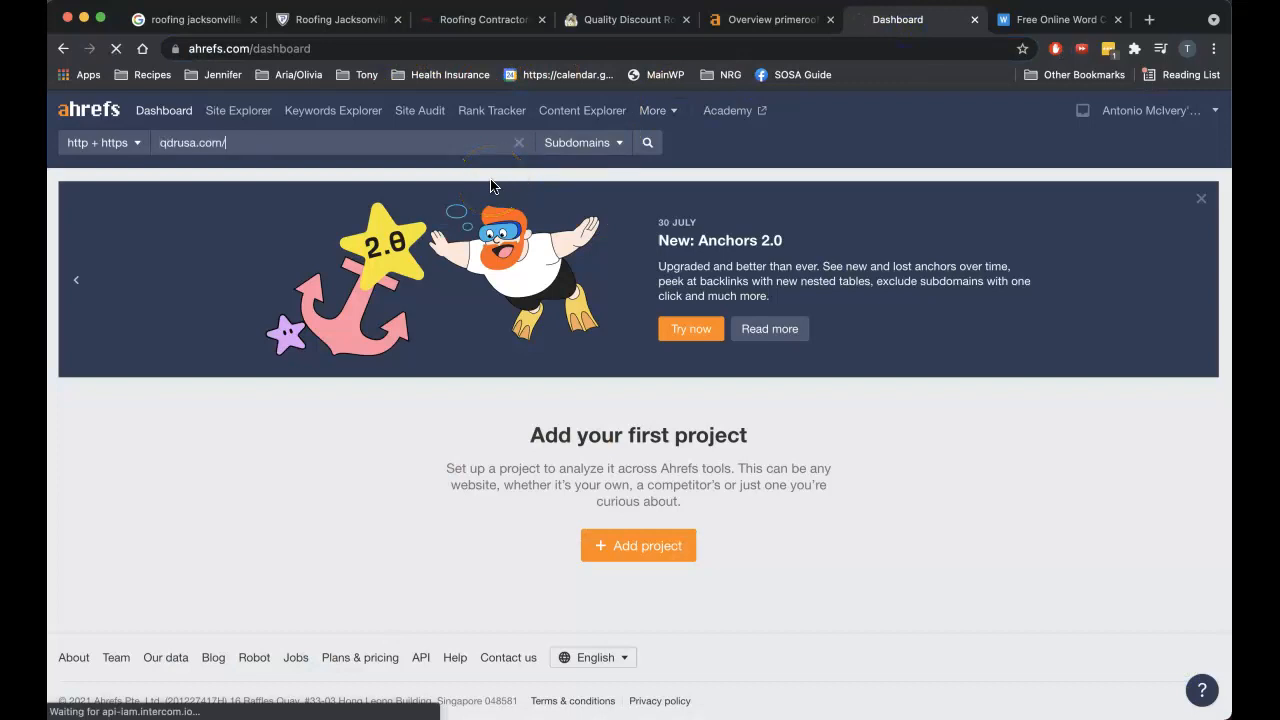
{"action": "left_click", "coordinate": [647, 142]}
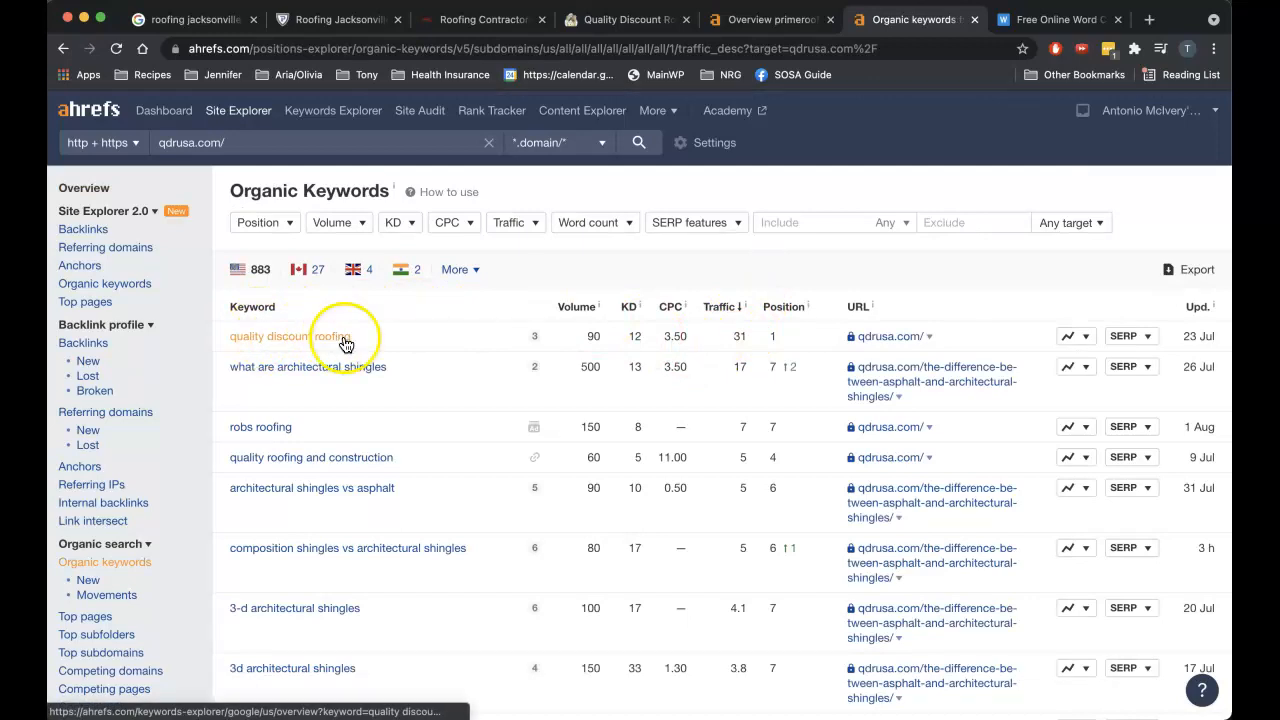
Scroll qdrusa.com's 883 US organic keywords, led by 'quality discount roofing' at position 1.
{"action": "scroll", "scroll_direction": "down", "scroll_amount": 3}
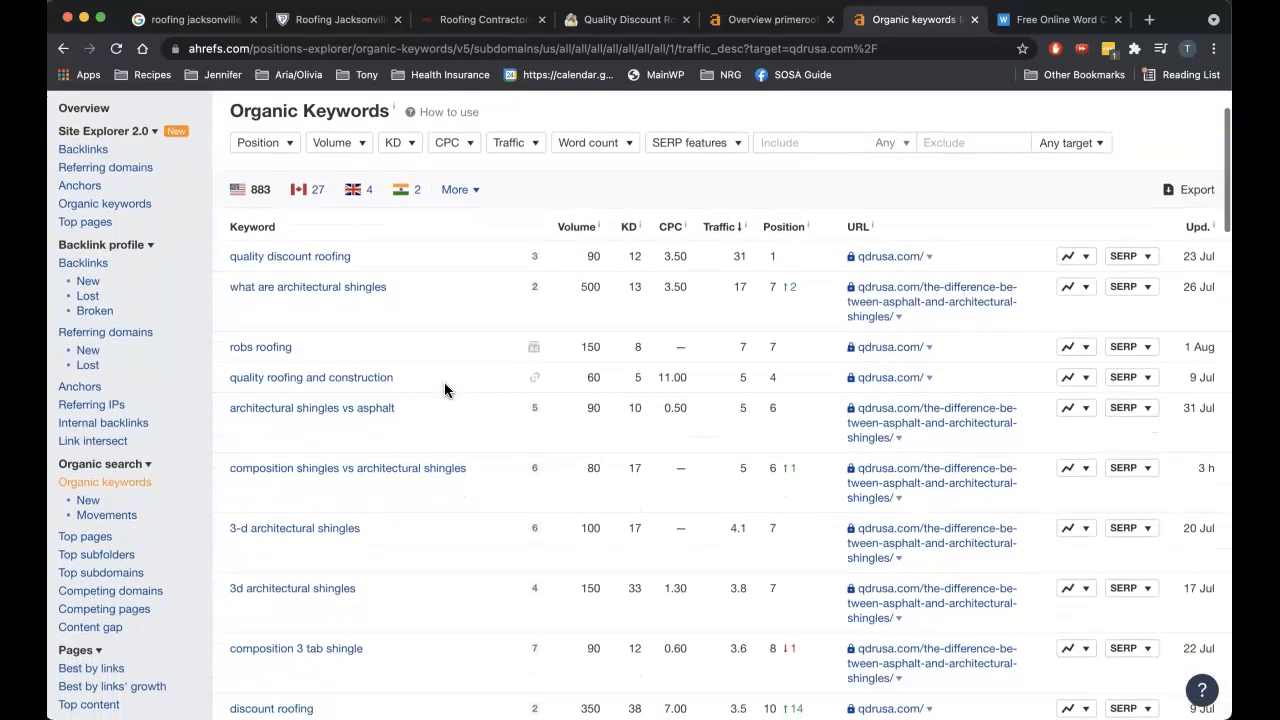
{"action": "scroll", "scroll_direction": "down", "scroll_amount": 3}
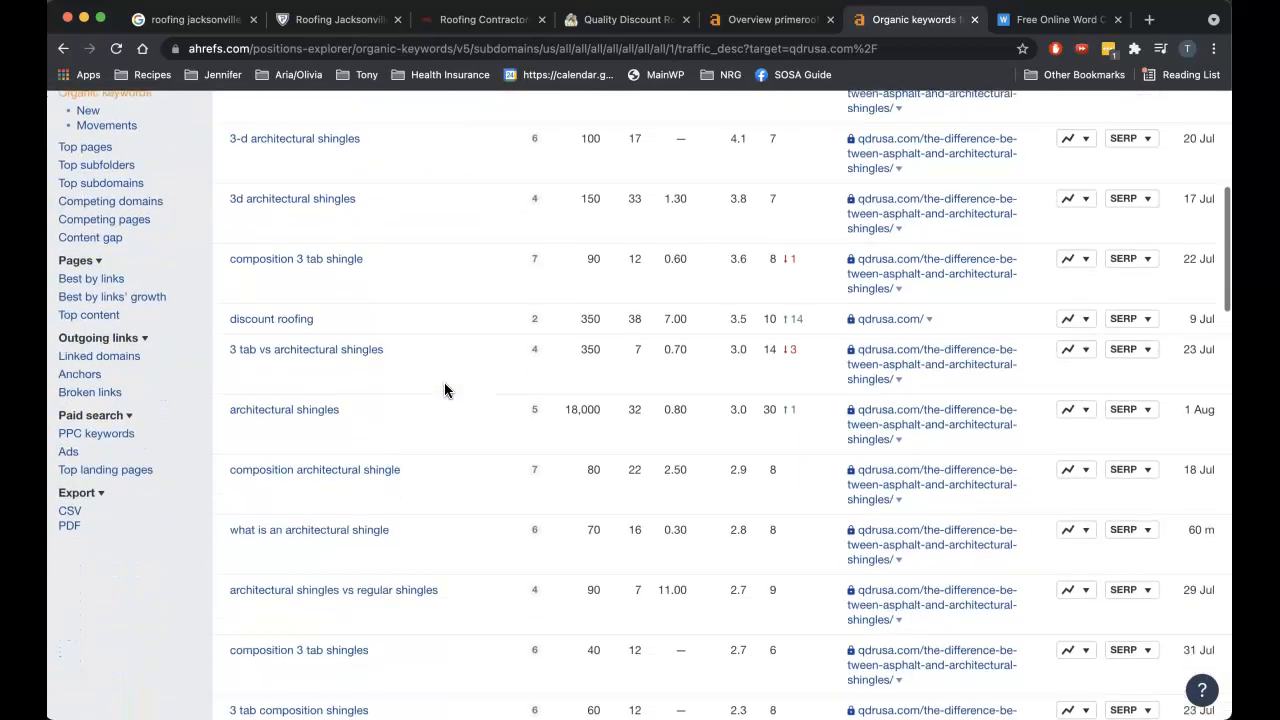
{"action": "scroll", "scroll_direction": "down", "scroll_amount": 3}
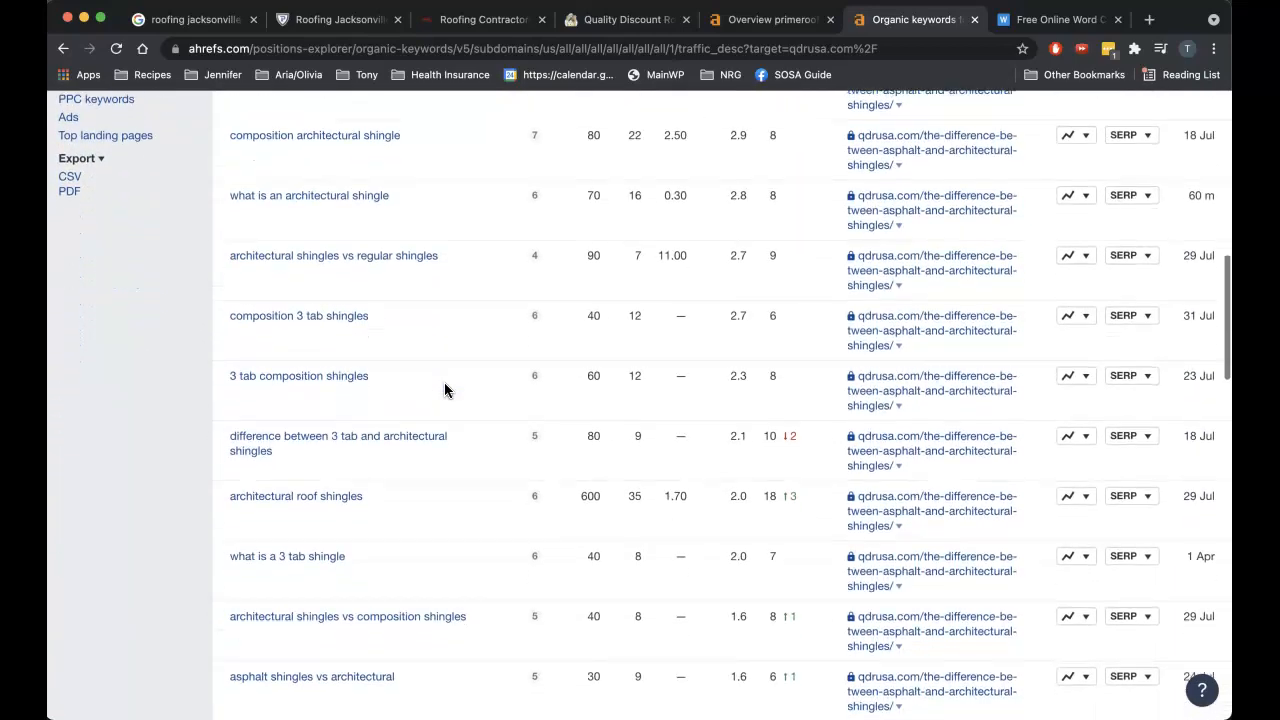
{"action": "scroll", "scroll_direction": "down", "scroll_amount": 3}
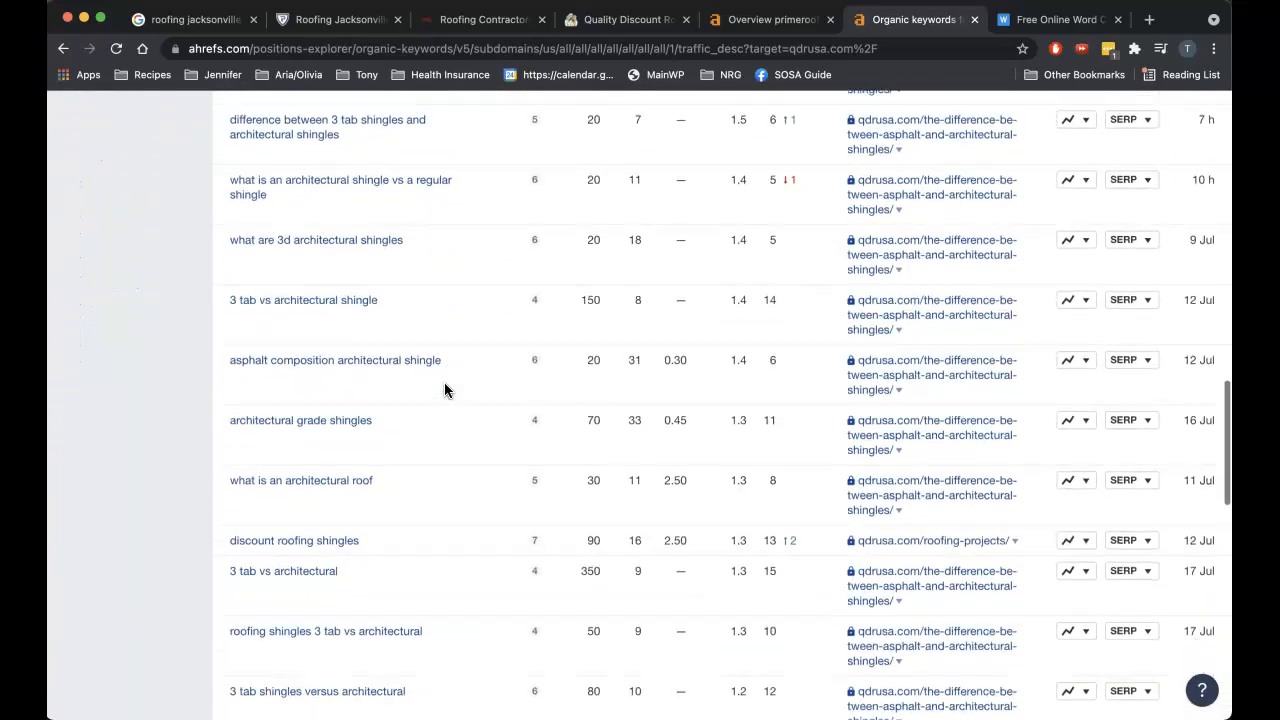
{"action": "scroll", "scroll_direction": "down", "scroll_amount": 3}
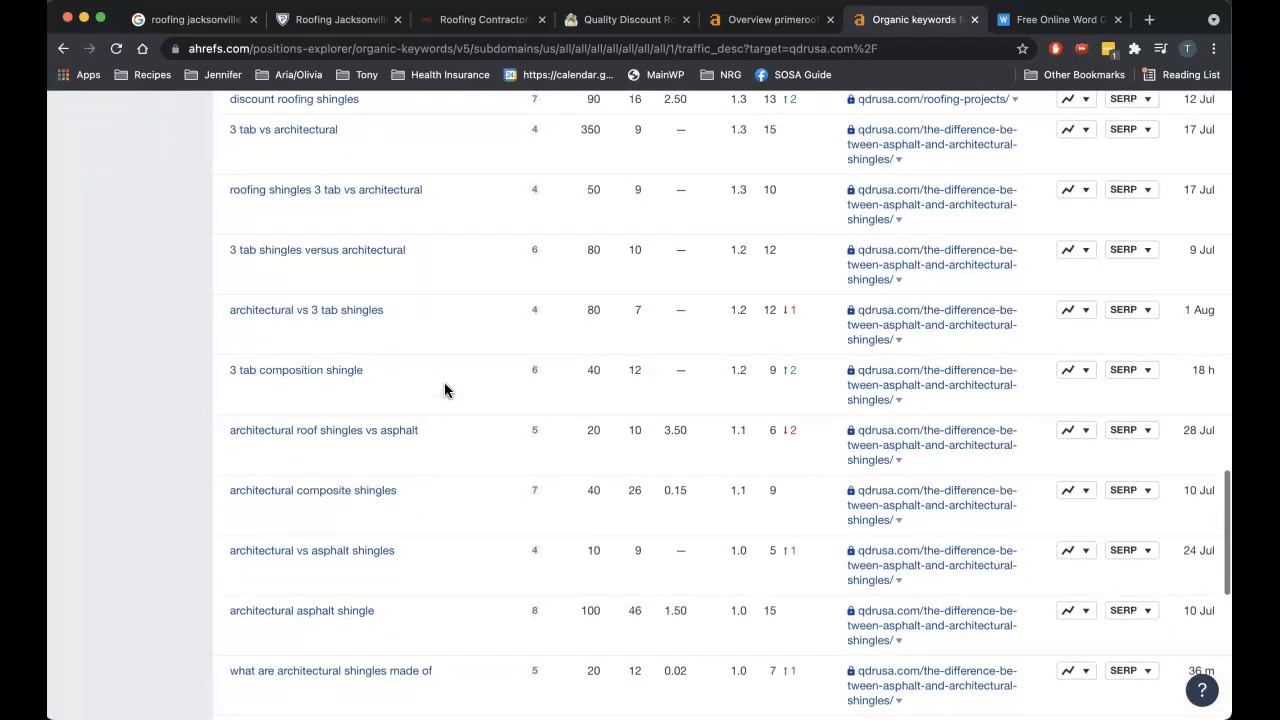
{"action": "scroll", "scroll_direction": "down", "scroll_amount": 3}
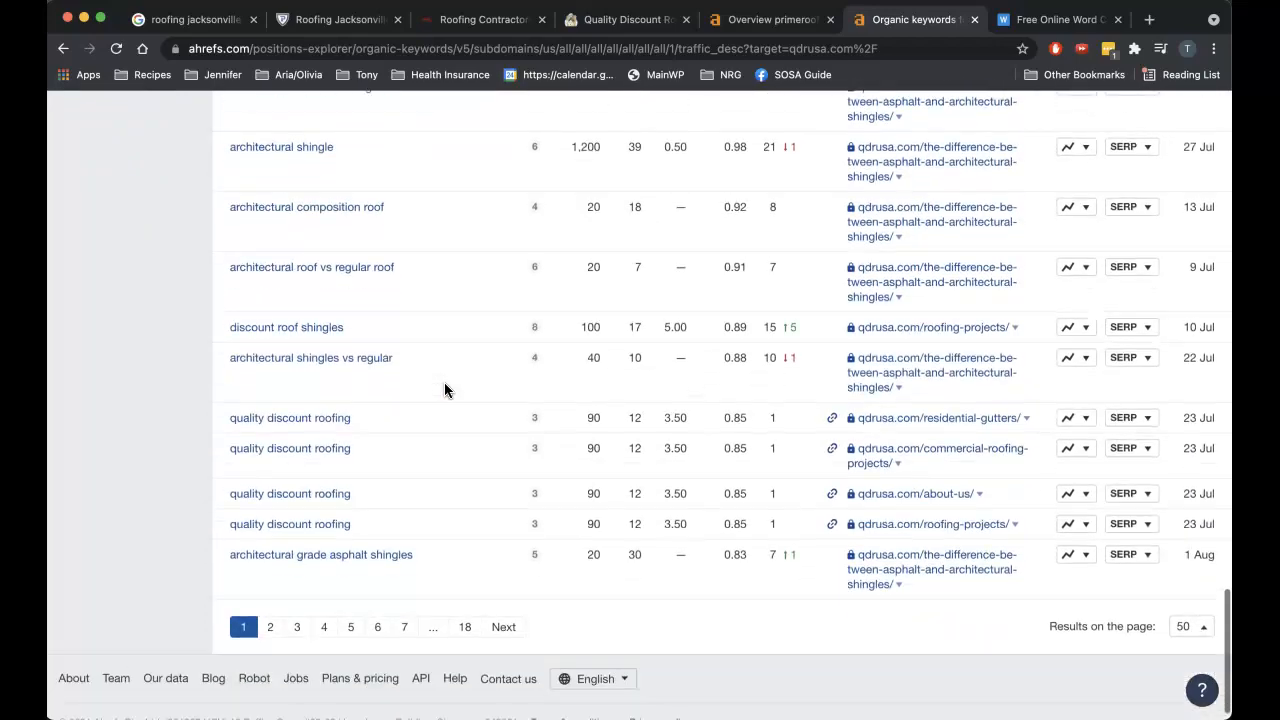
{"action": "scroll", "scroll_direction": "up", "scroll_amount": 3}
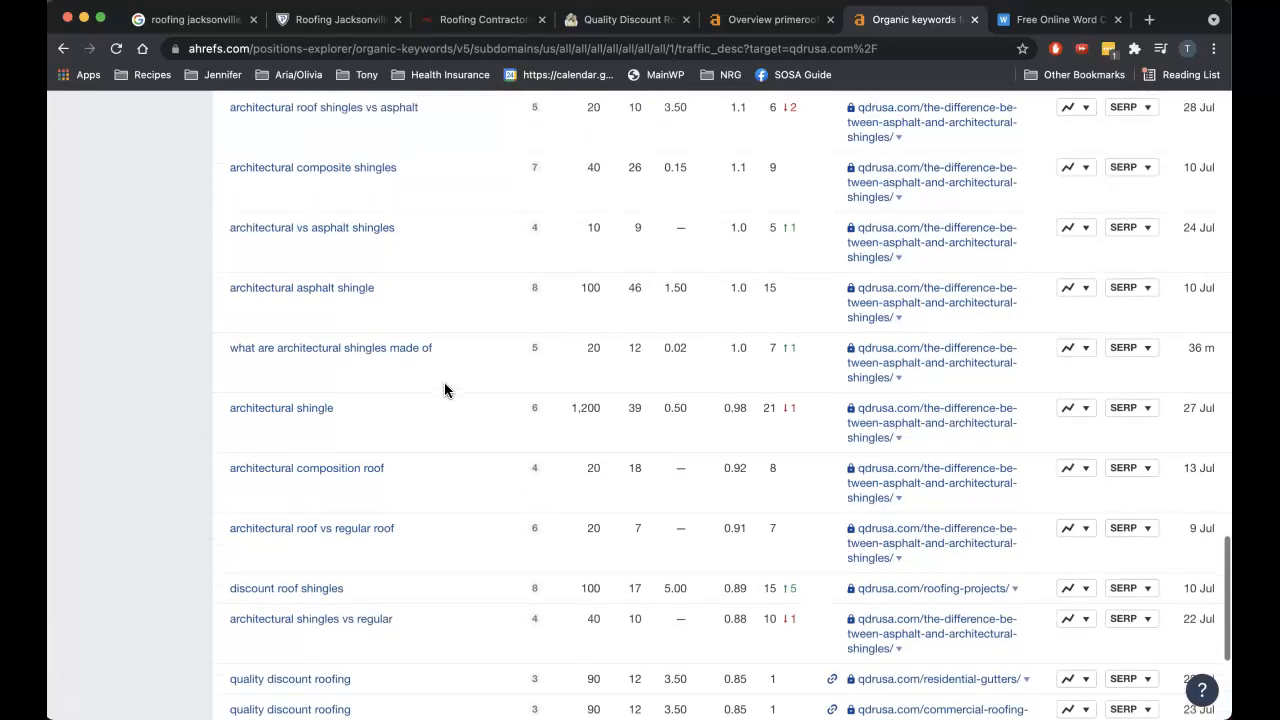
{"action": "scroll", "scroll_direction": "up", "scroll_amount": 3}
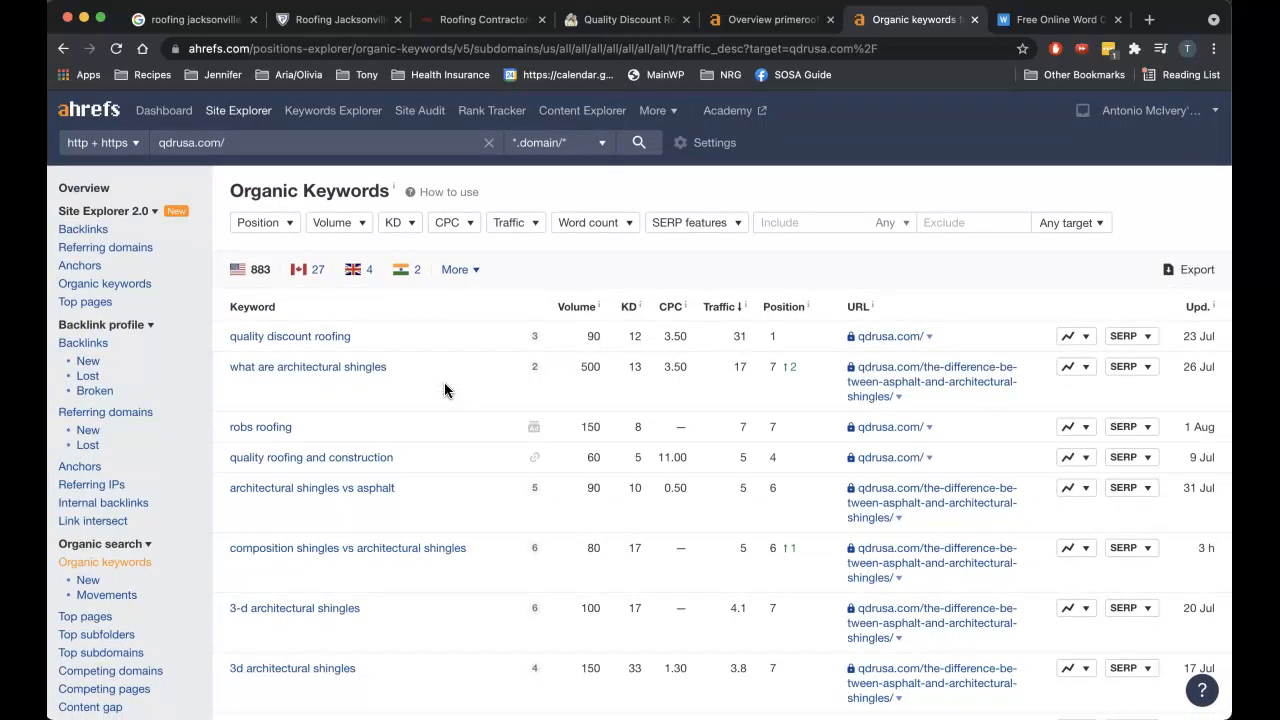
{"action": "mouse_move", "coordinate": [84, 188]}
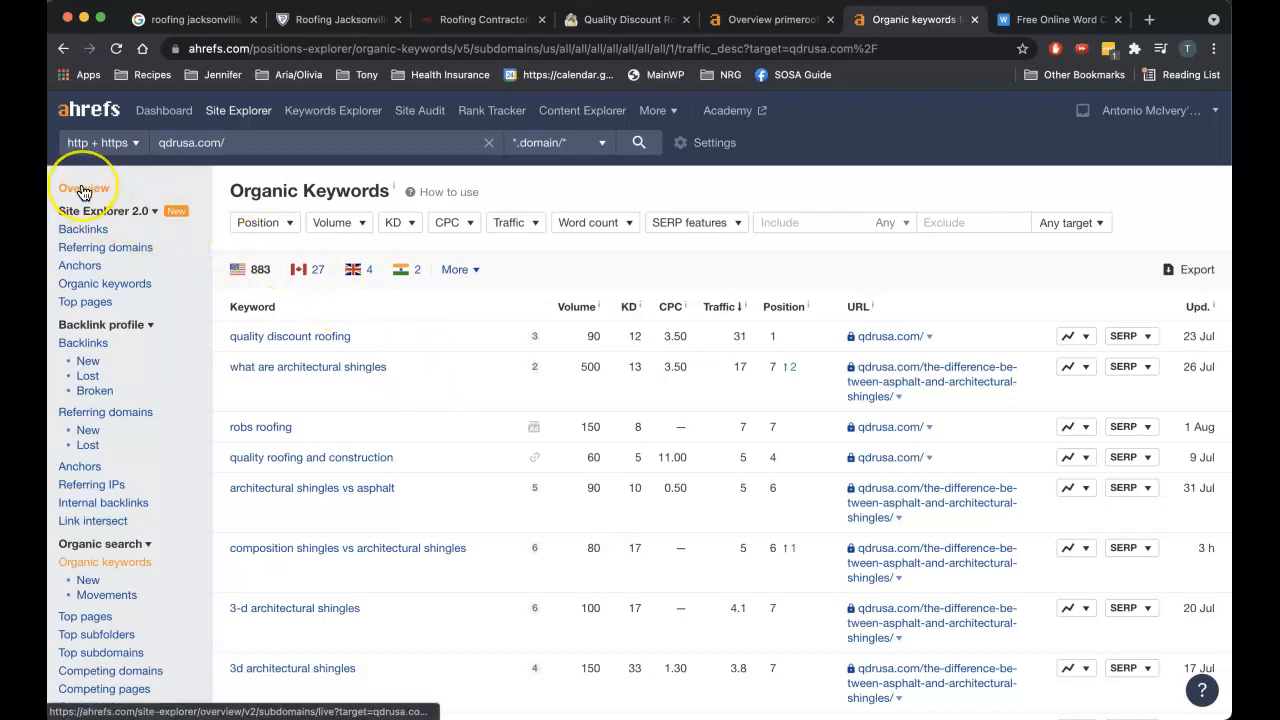
Review qdrusa.com's Ahrefs overview (DR 33, 840 keywords, 173 traffic), then revisit its website.
{"action": "left_click", "coordinate": [84, 188]}
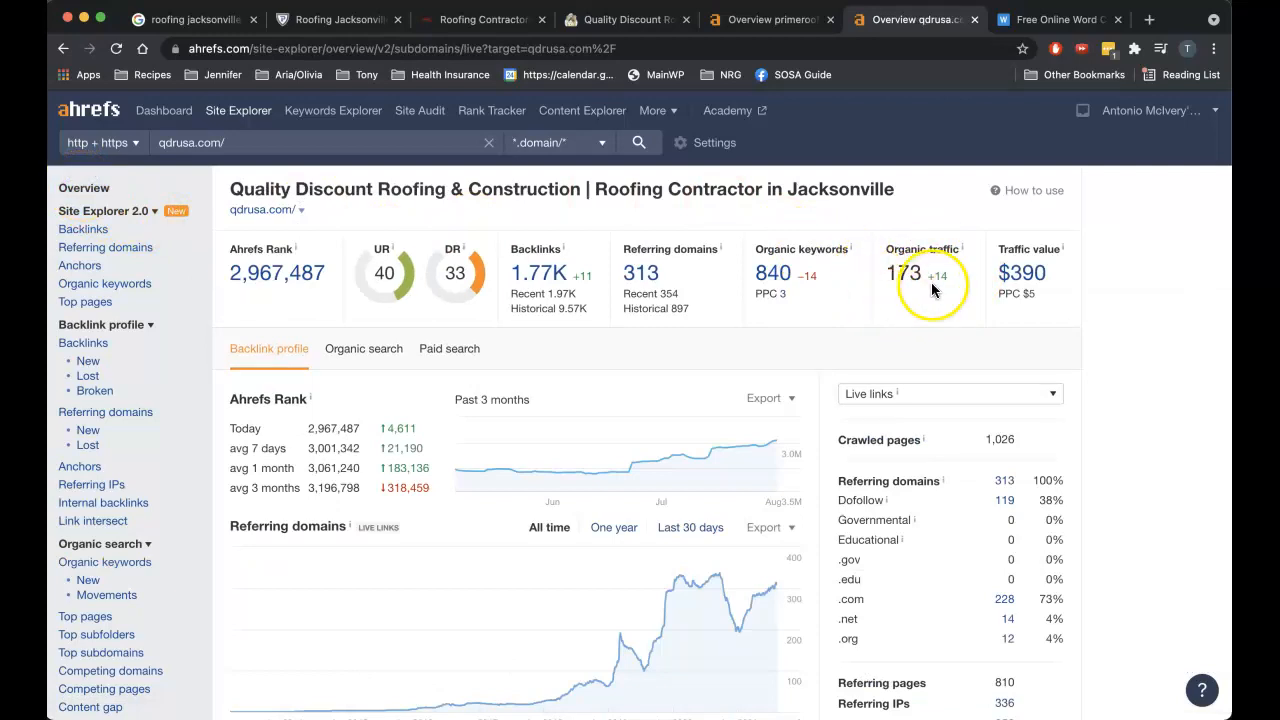
{"action": "mouse_move", "coordinate": [877, 294]}
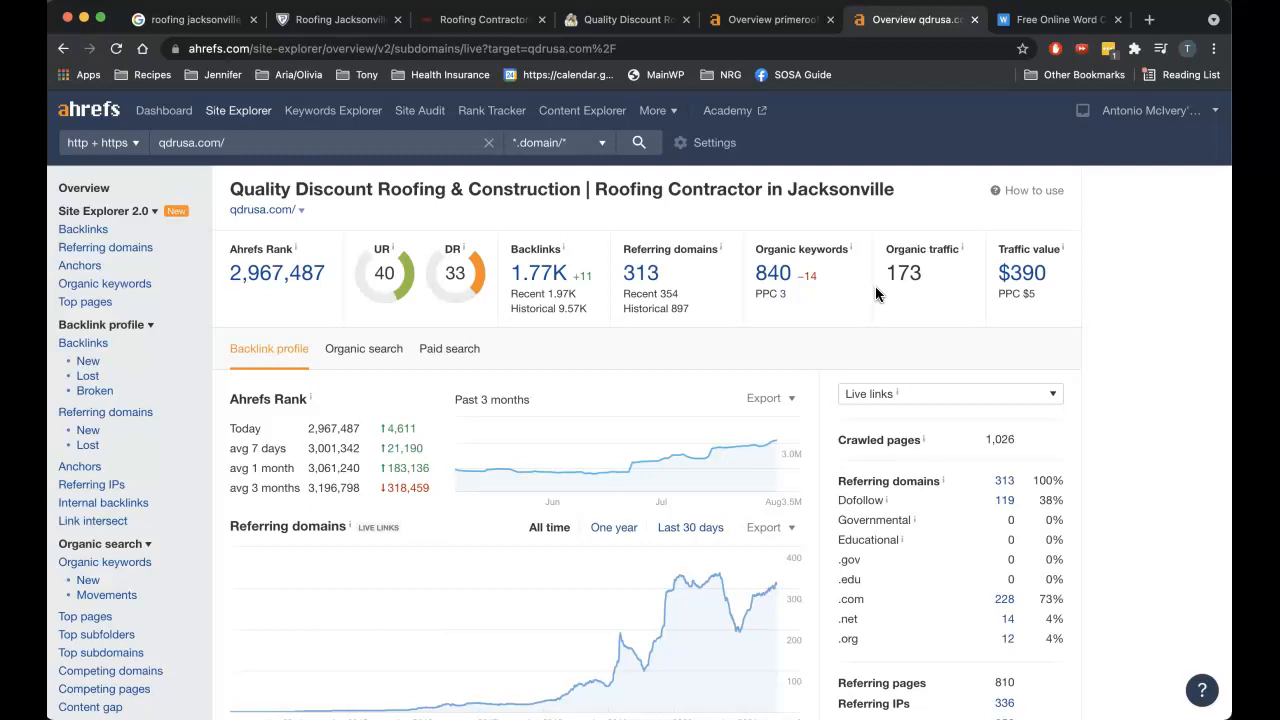
{"action": "mouse_move", "coordinate": [617, 19]}
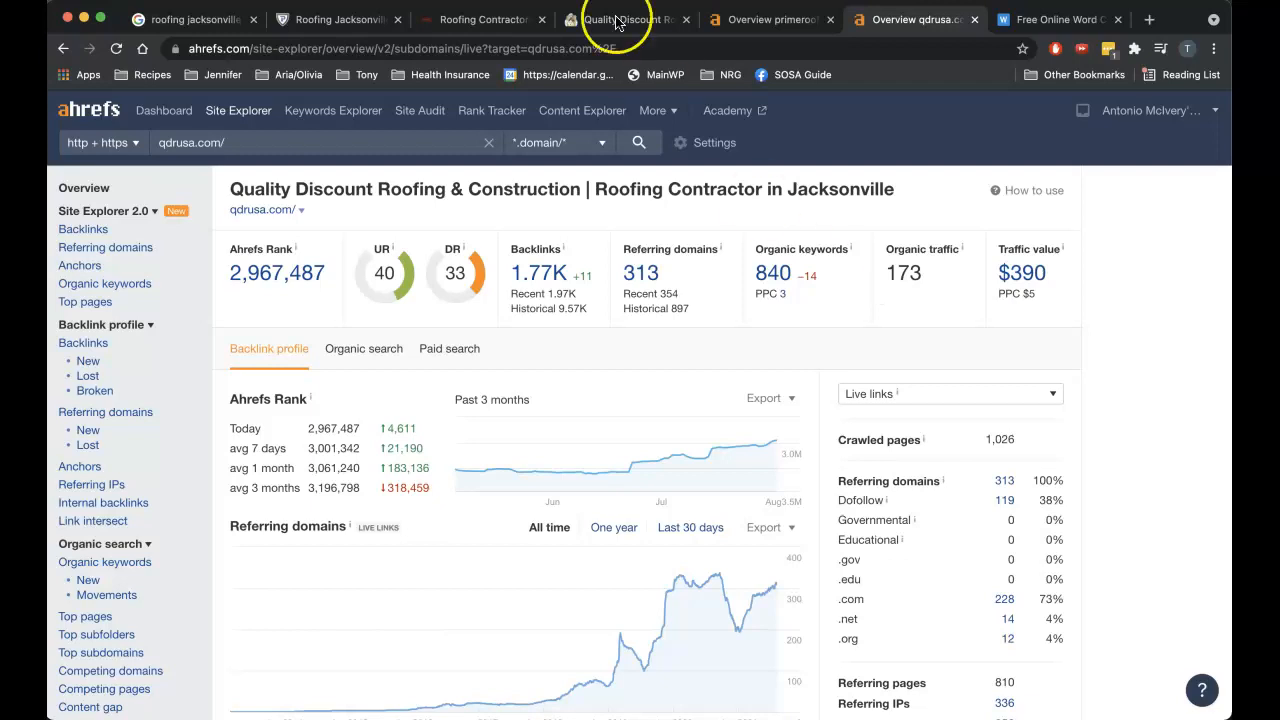
{"action": "left_click", "coordinate": [625, 19]}
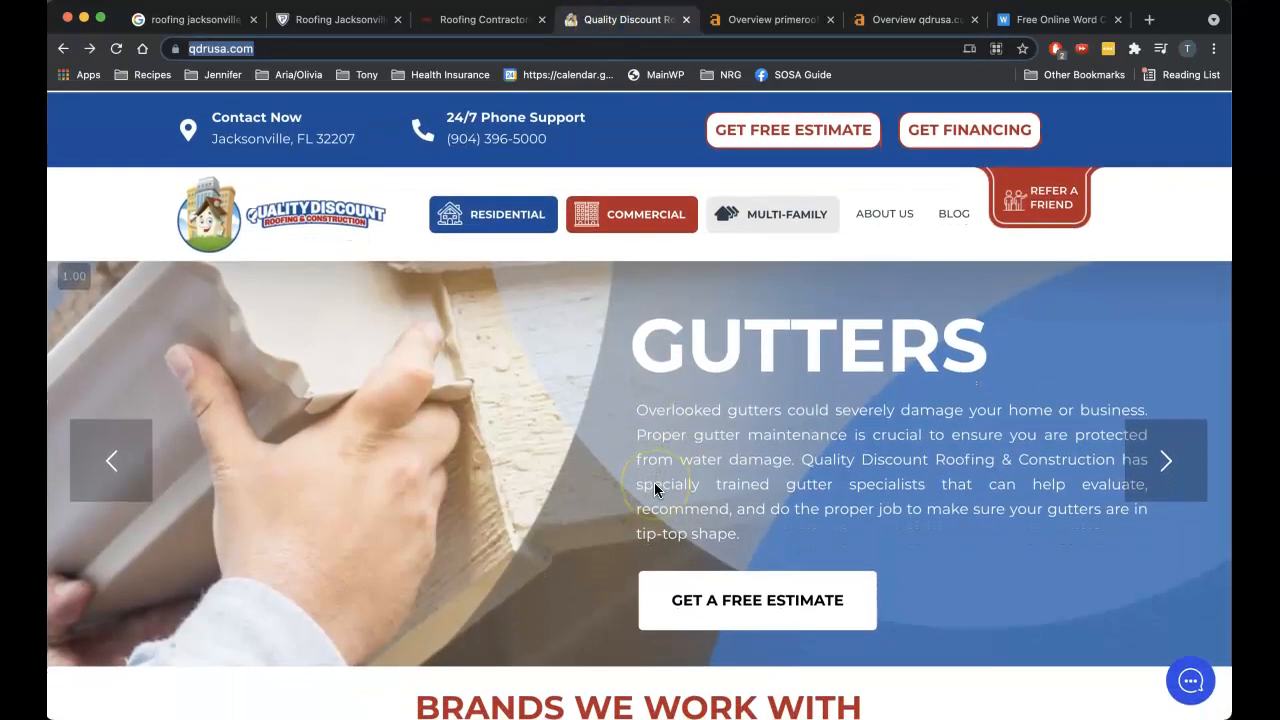